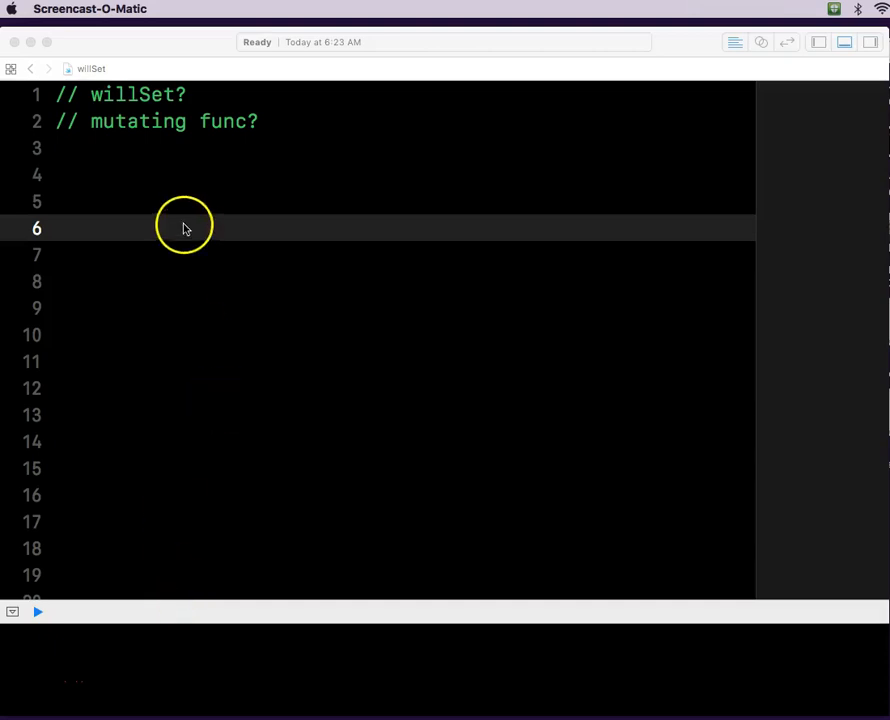
Below the willSet and mutating func comments, start an empty struct PushUps with braces.
{"action": "double_click", "coordinate": [135, 94]}
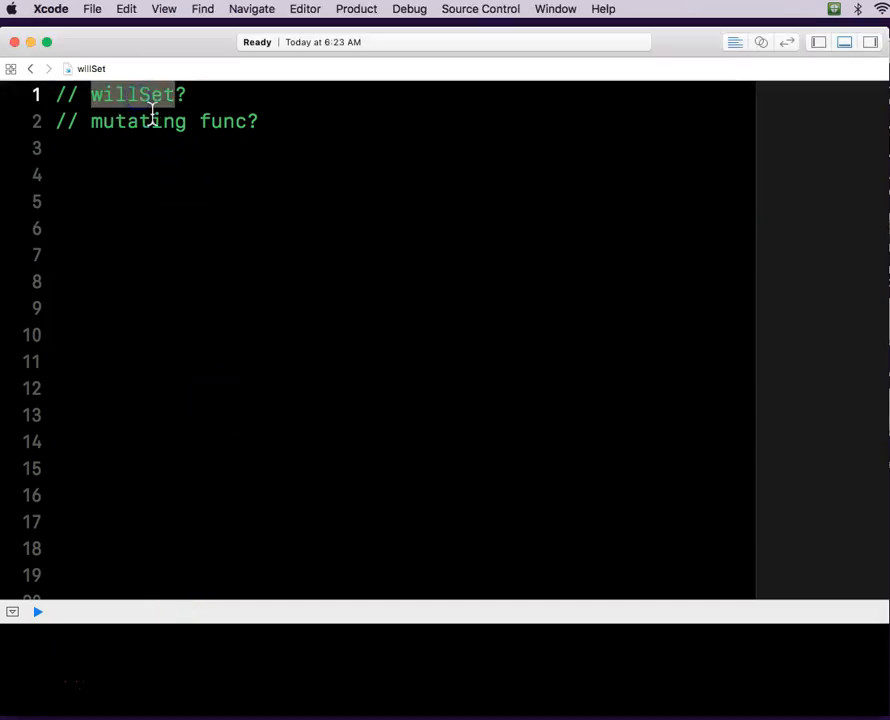
{"action": "double_click", "coordinate": [138, 121]}
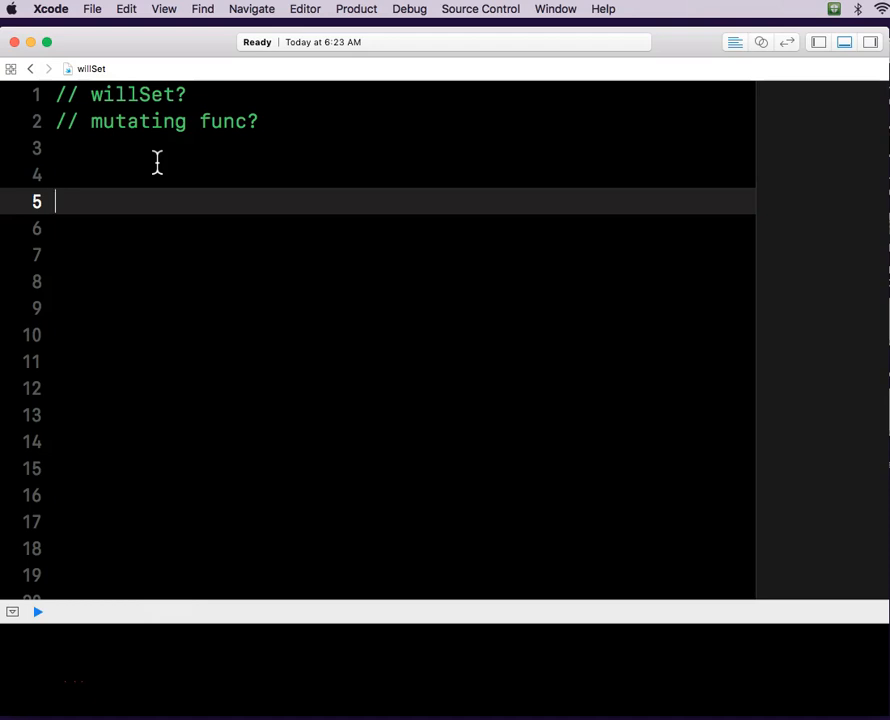
{"action": "type", "text": "stru"}
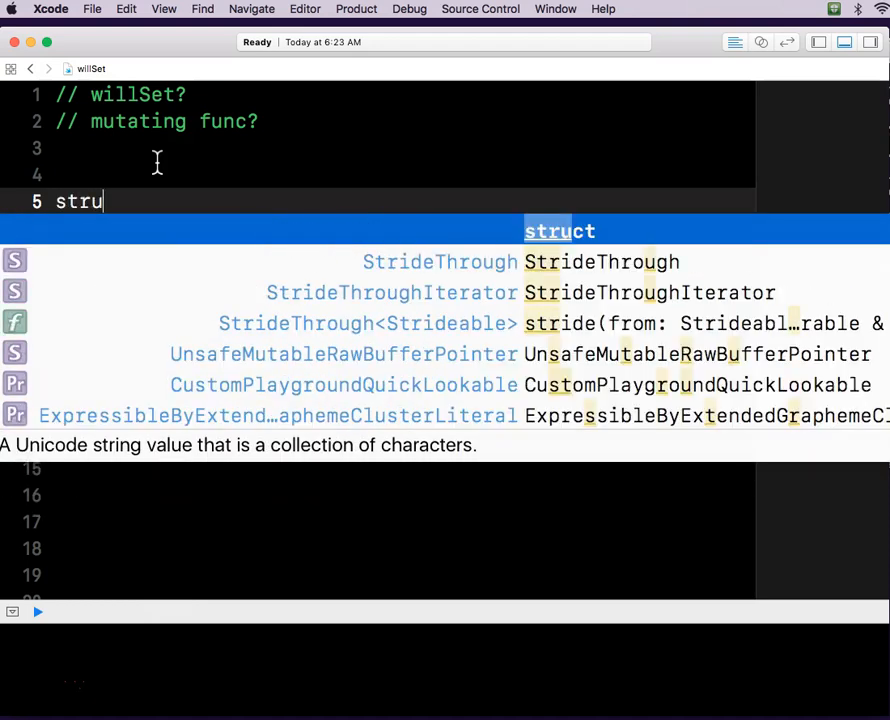
{"action": "key", "text": "Return"}
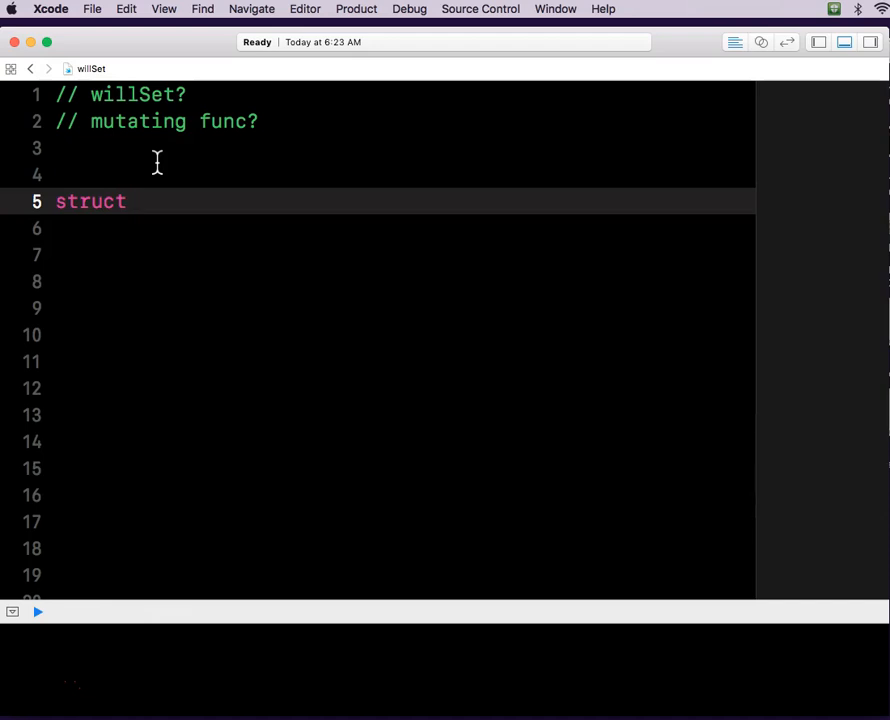
{"action": "type", "text": "Push"}
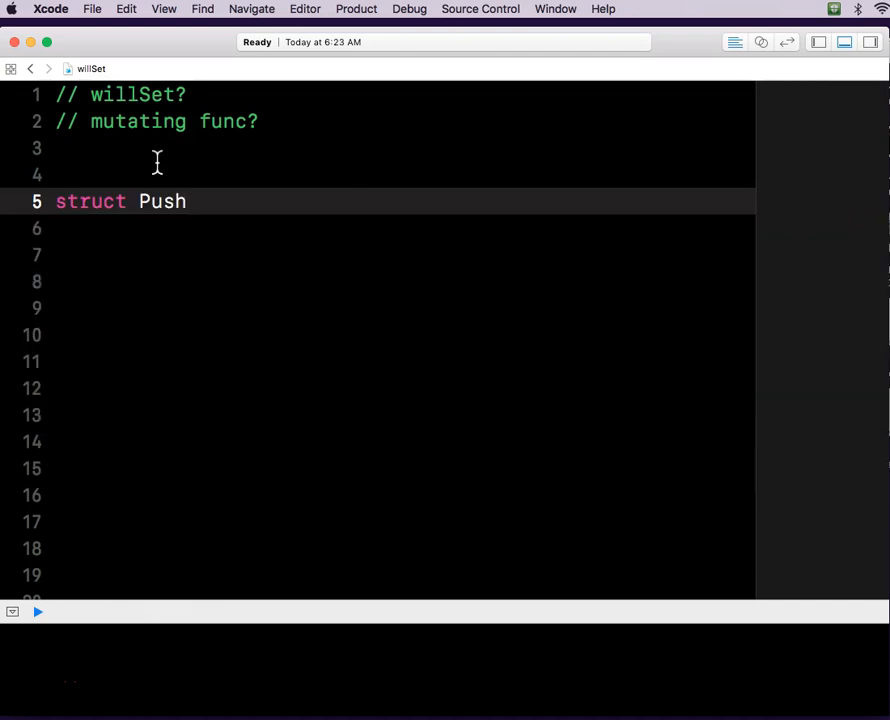
{"action": "type", "text": "Ups"}
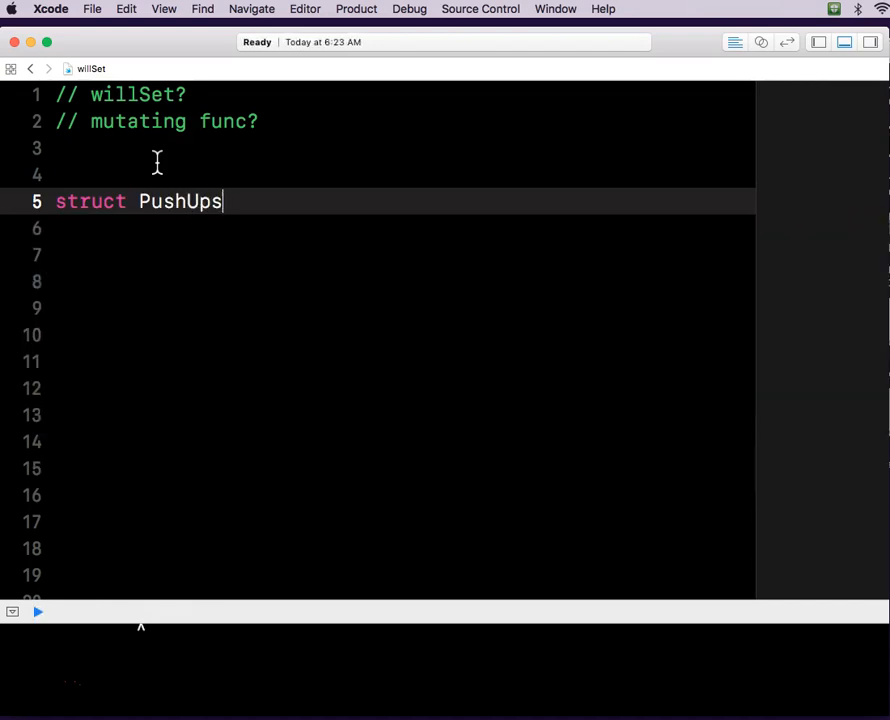
{"action": "type", "text": "{"}
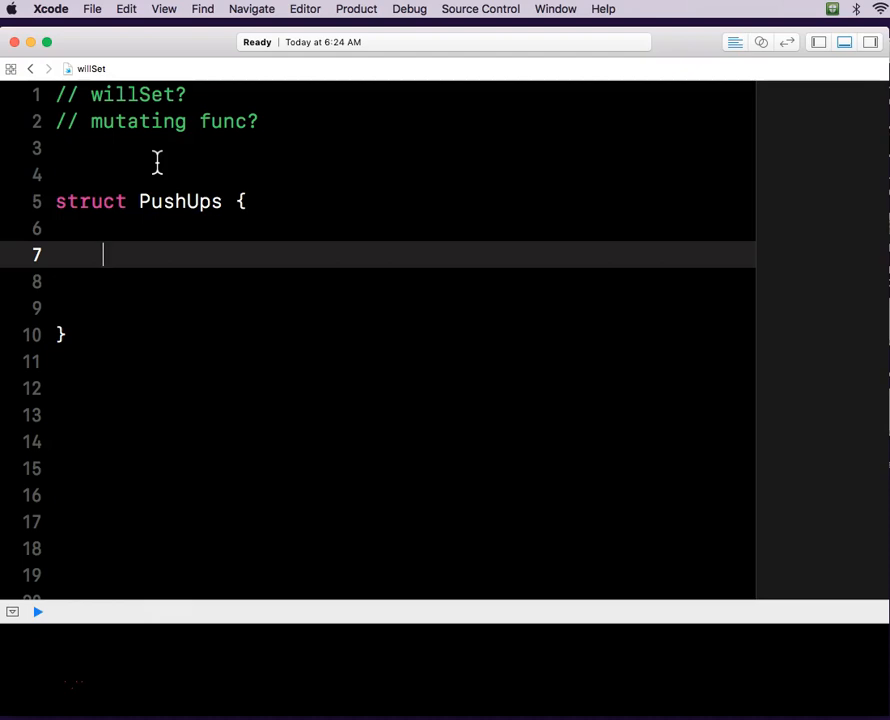
Declare the properties var goal: Int and var count: Int inside PushUps.
{"action": "type", "text": "var"}
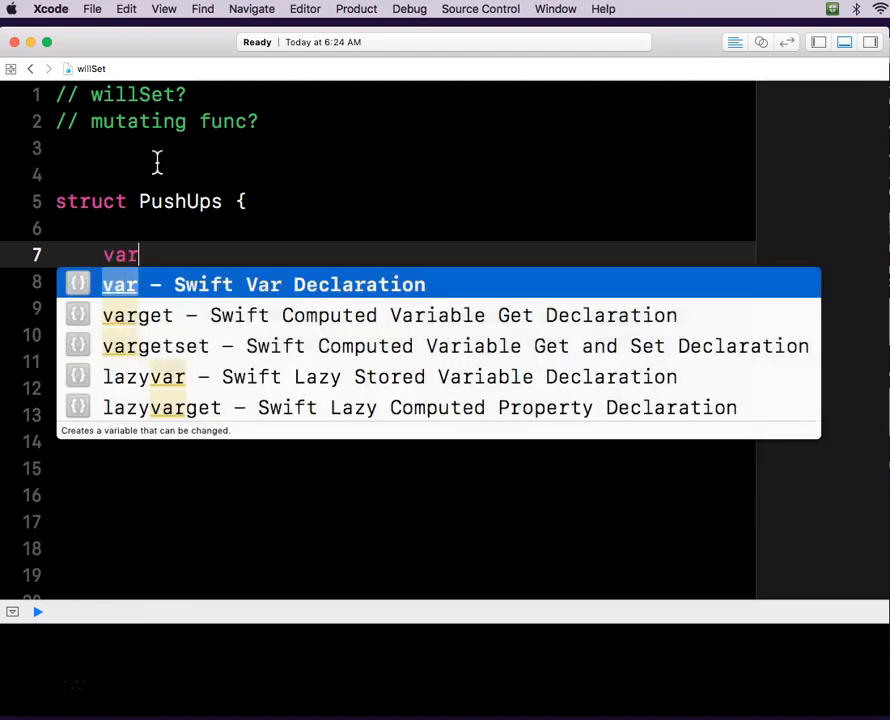
{"action": "type", "text": "goal"}
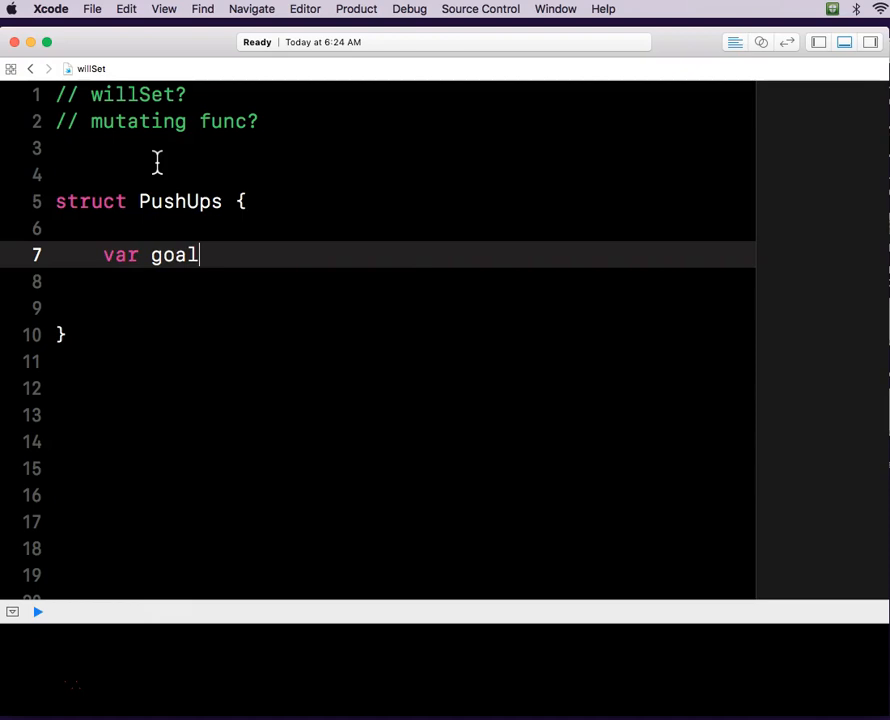
{"action": "type", "text": ": Int"}
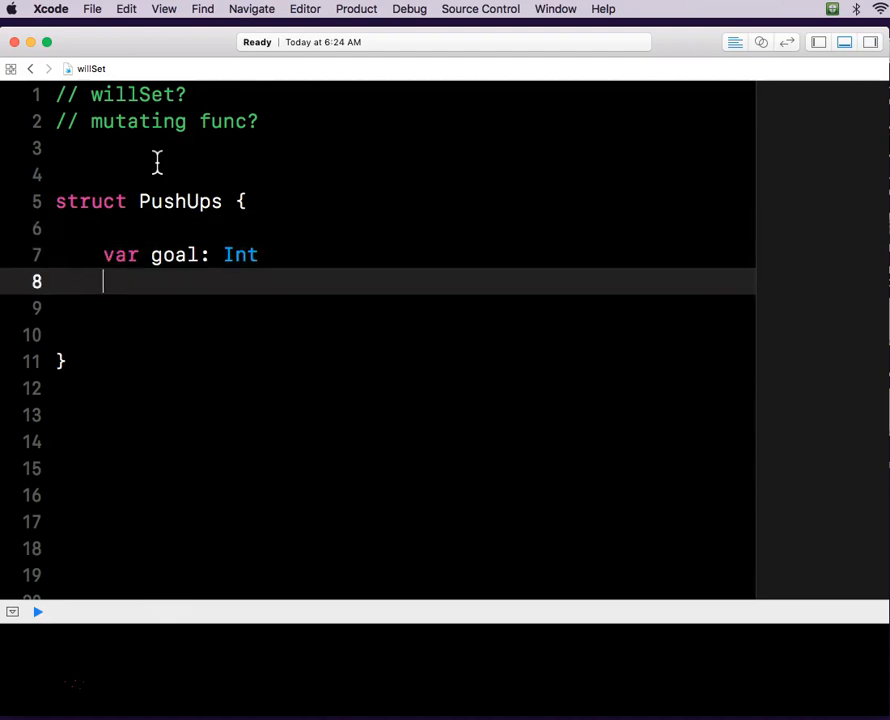
{"action": "type", "text": "var"}
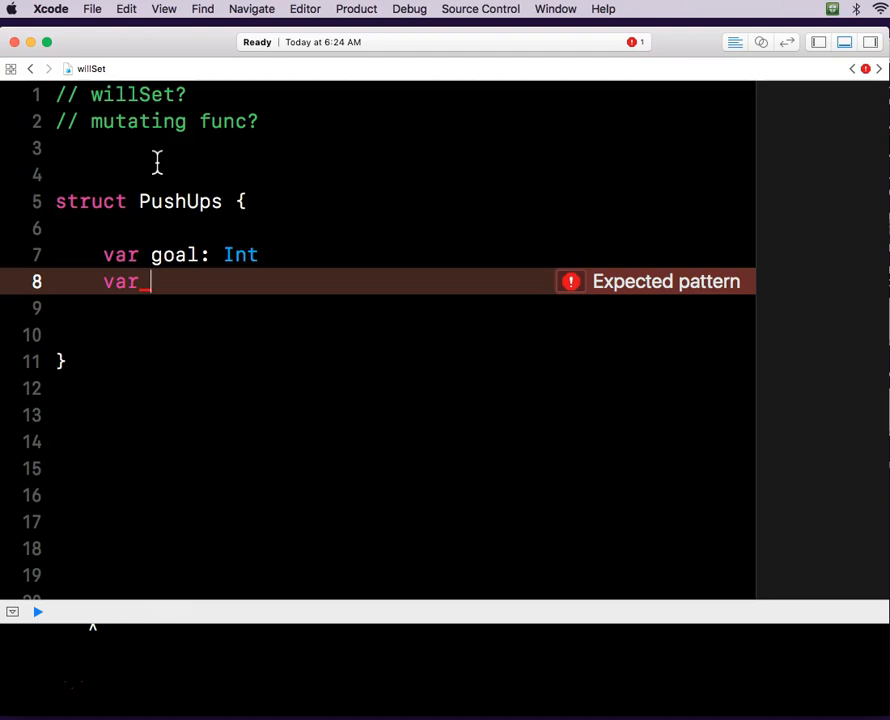
{"action": "type", "text": "count"}
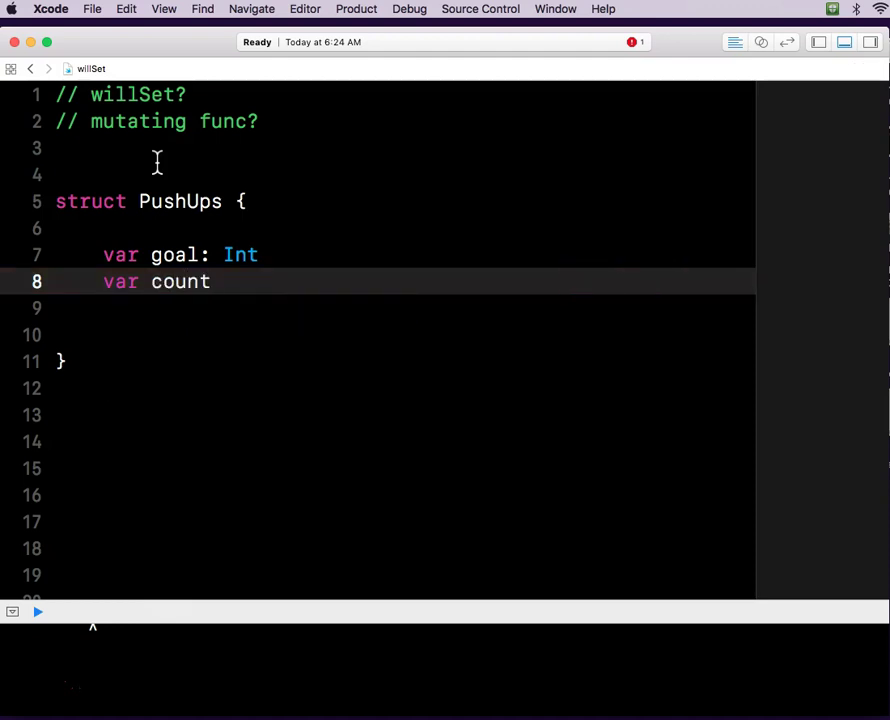
{"action": "type", "text": ": In"}
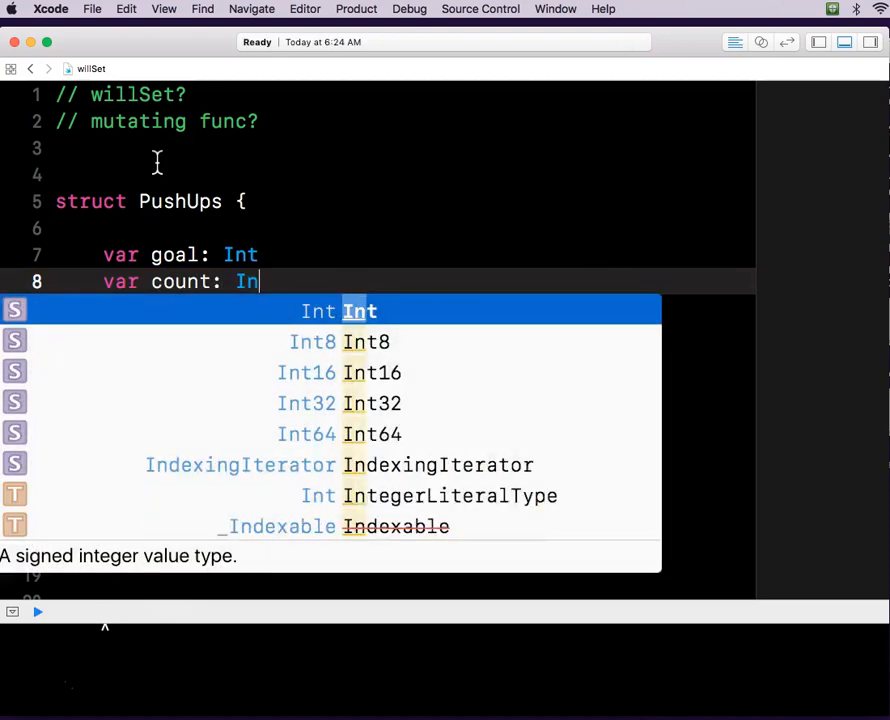
{"action": "key", "text": "Return"}
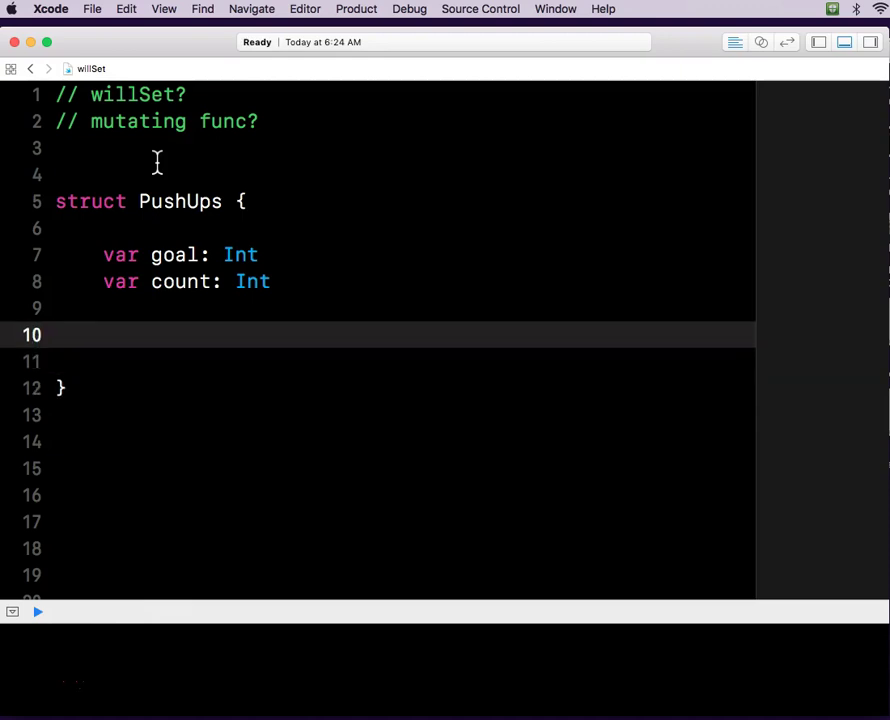
Add an empty doOne() function to the struct.
{"action": "type", "text": "func d"}
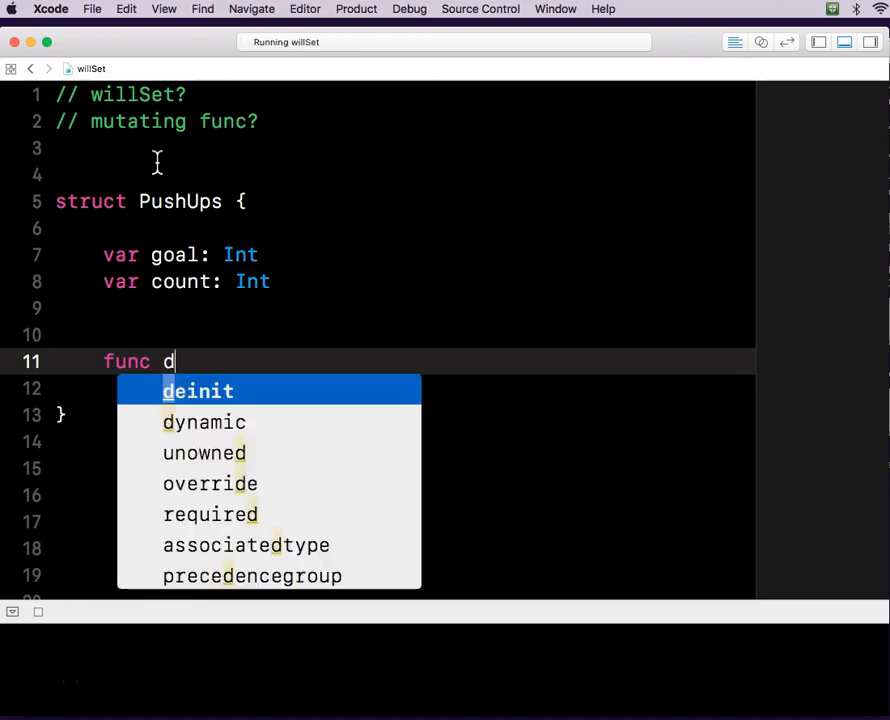
{"action": "type", "text": "oOne"}
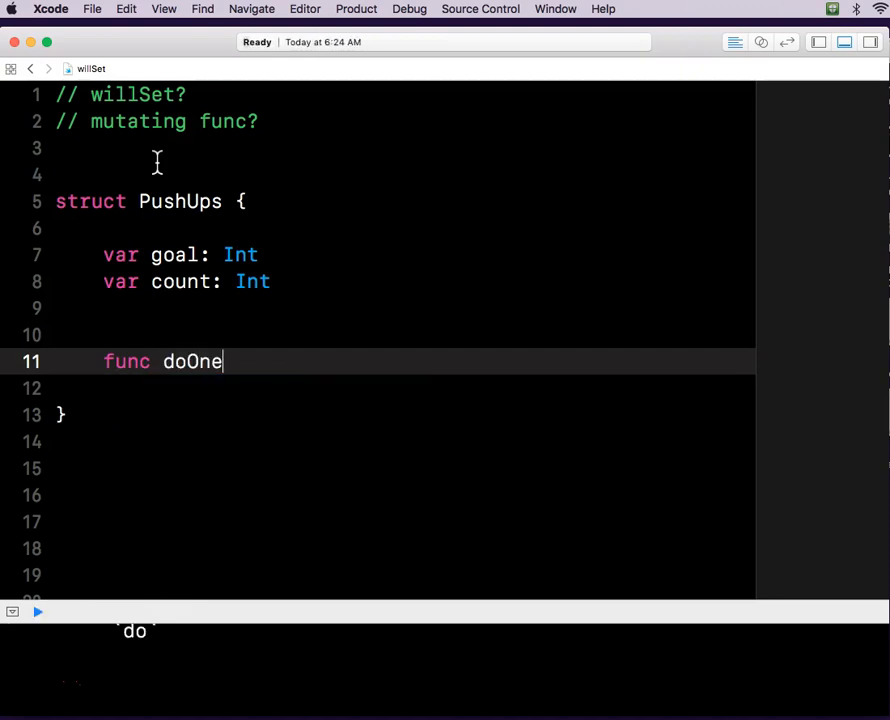
{"action": "type", "text": "()"}
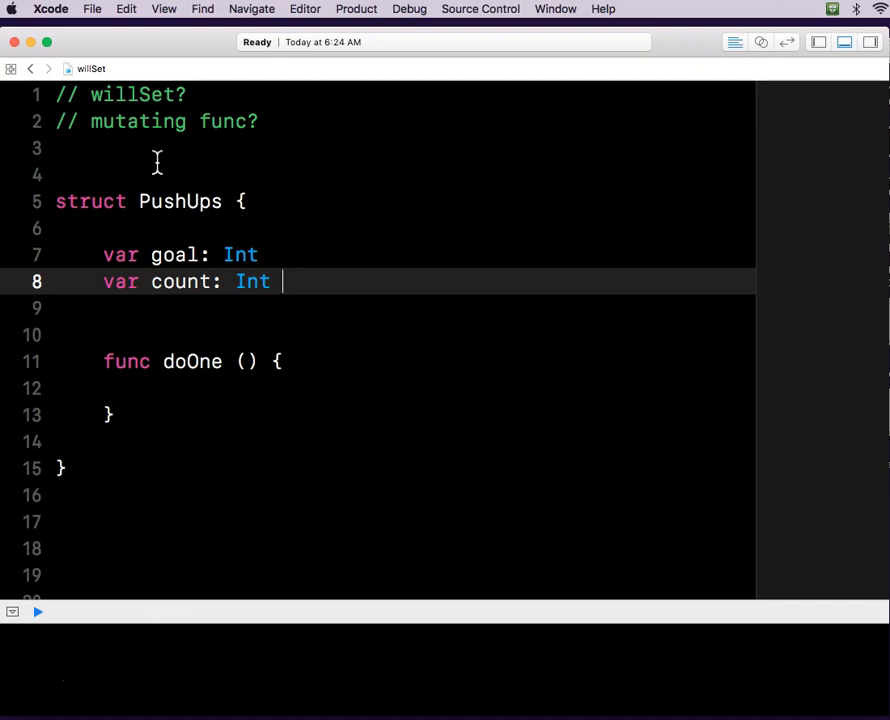
Give count a willSet that prints "Wowwee Zowee! Great job" when newCount = goal.
{"action": "type", "text": "{"}
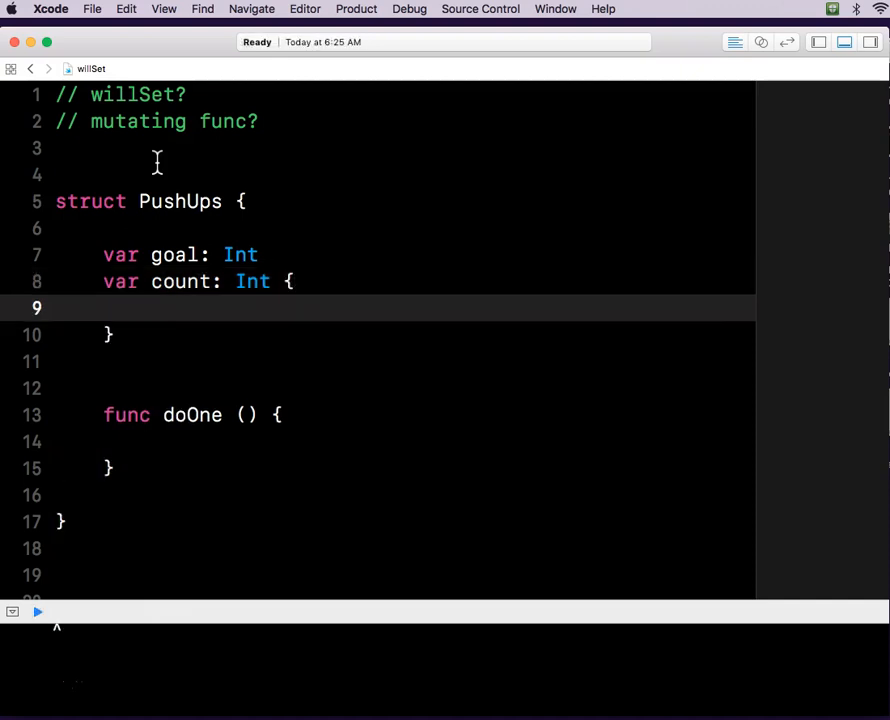
{"action": "type", "text": "willSet"}
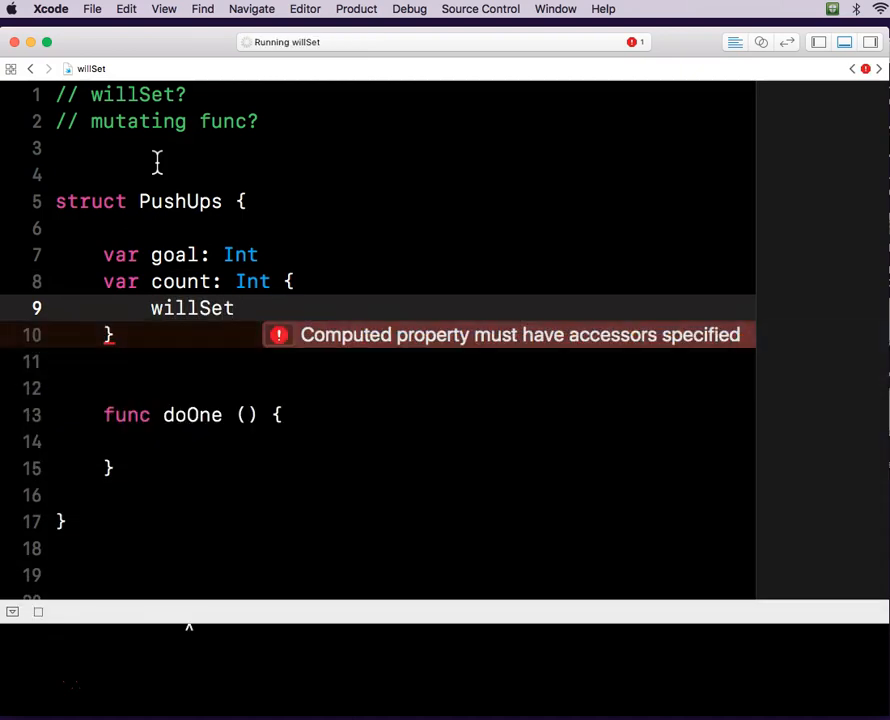
{"action": "type", "text": "{"}
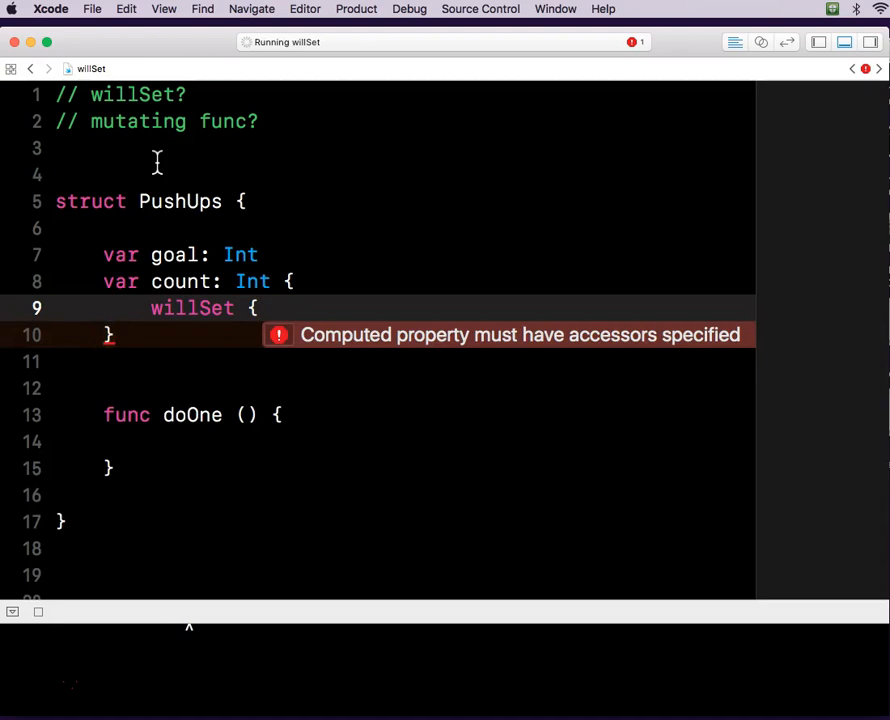
{"action": "key", "text": "Return"}
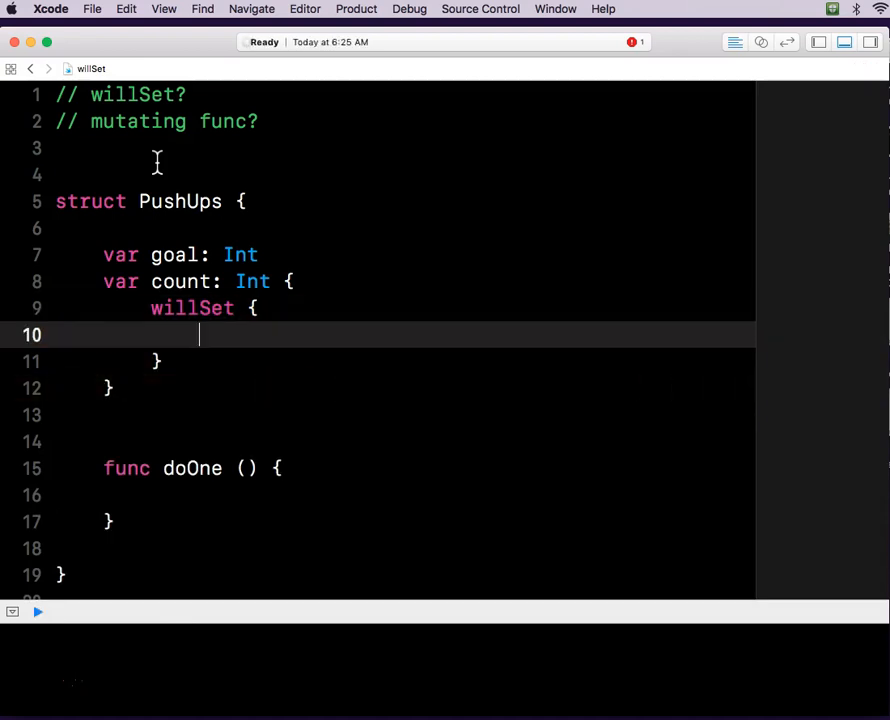
{"action": "type", "text": "iw"}
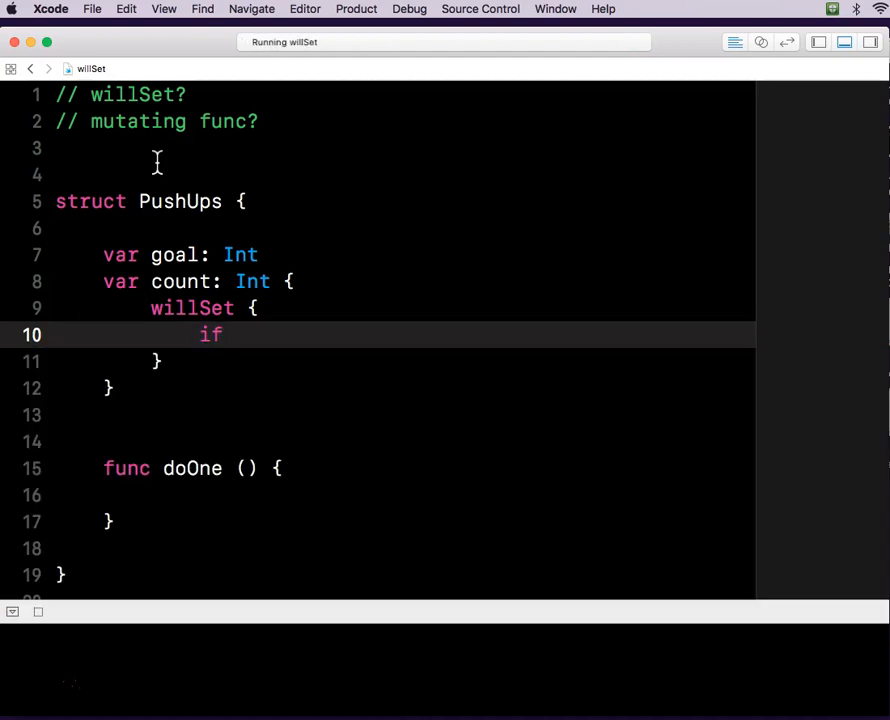
{"action": "type", "text": "newCount ="}
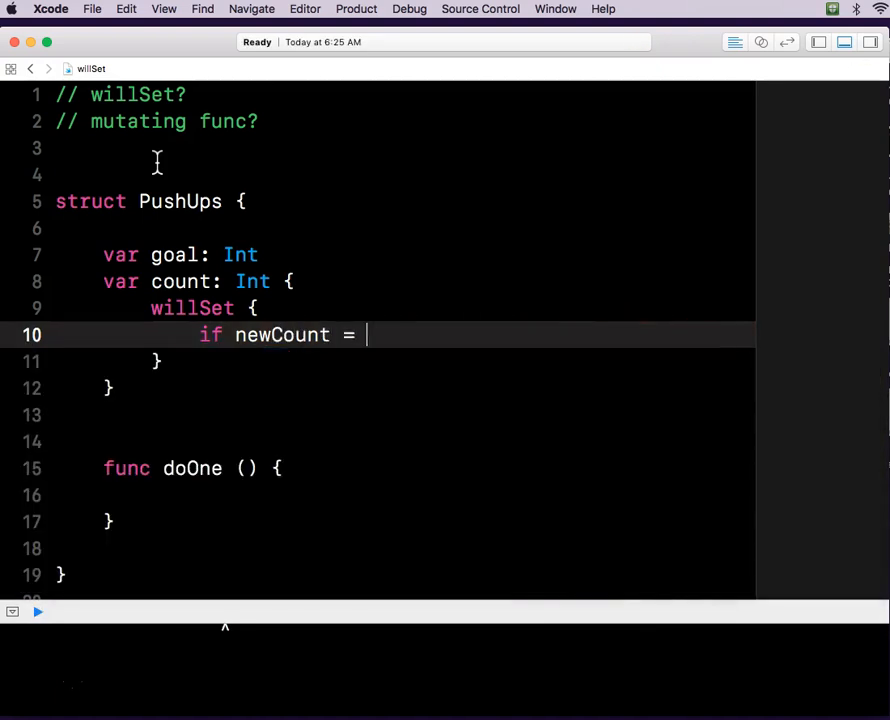
{"action": "type", "text": "goal"}
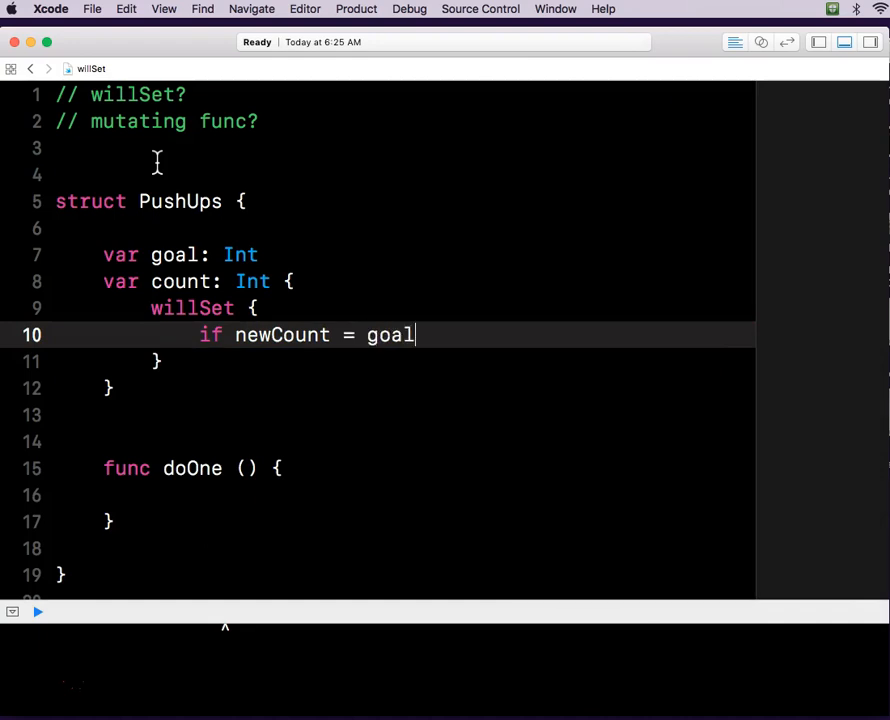
{"action": "type", "text": "{"}
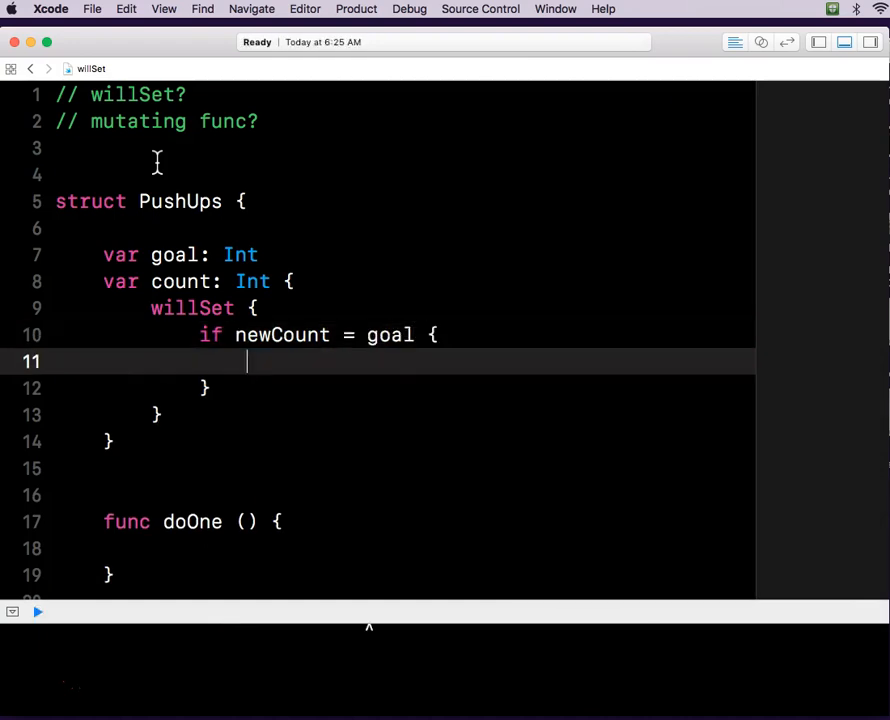
{"action": "type", "text": "print("}
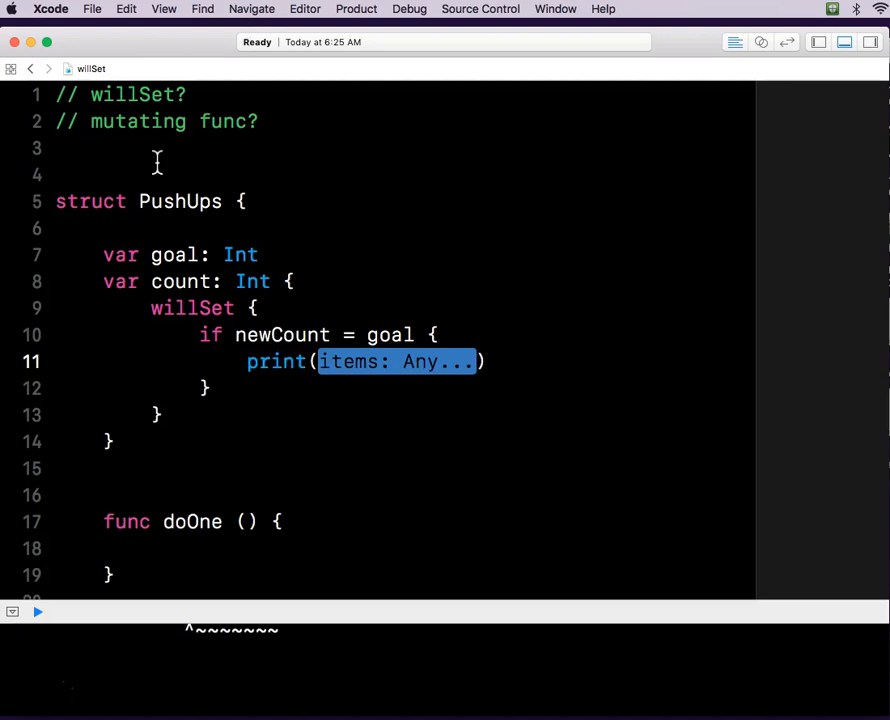
{"action": "type", "text": "\"Wow\""}
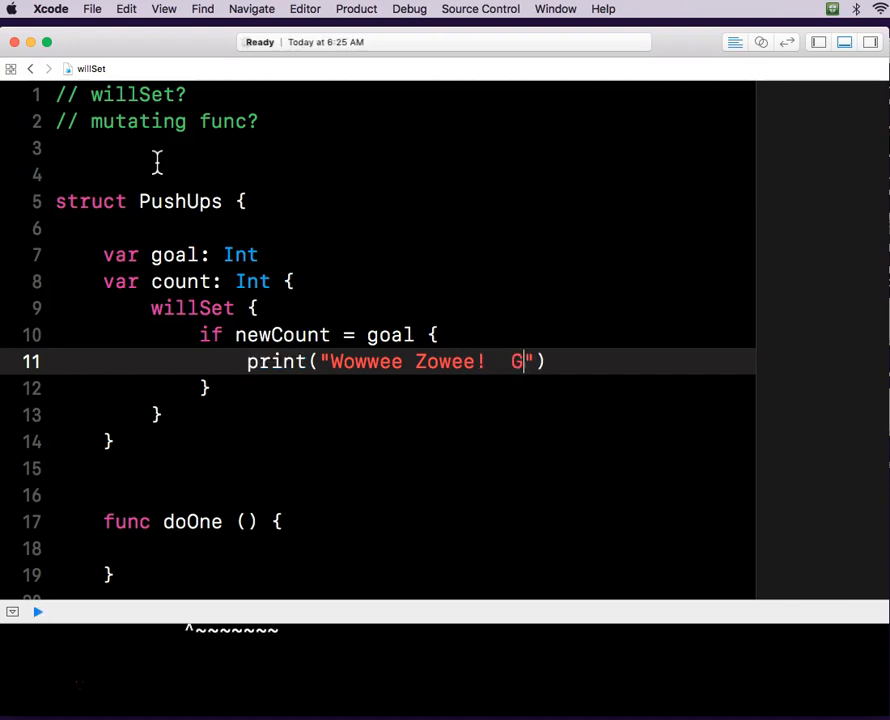
{"action": "type", "text": "reat job reaching your goal!"}
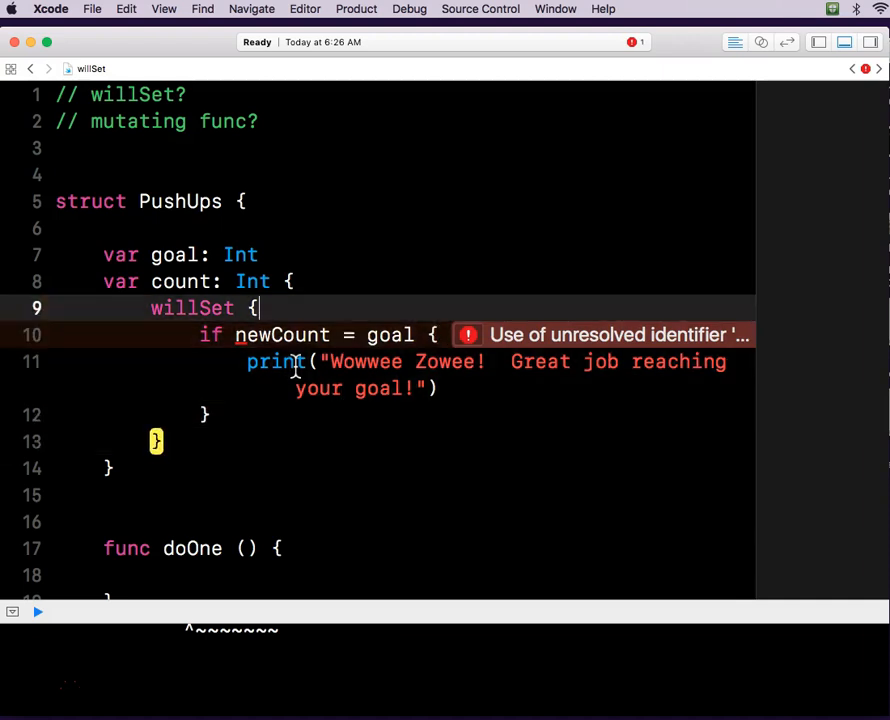
Rewrite the willSet condition as if newValue == goal.
{"action": "double_click", "coordinate": [281, 334]}
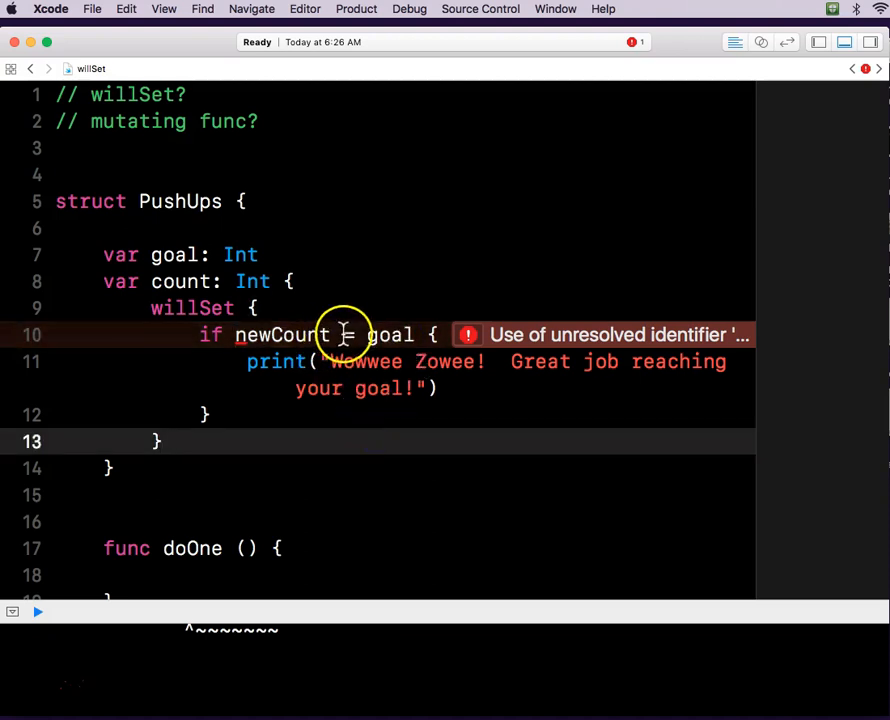
{"action": "mouse_move", "coordinate": [330, 356]}
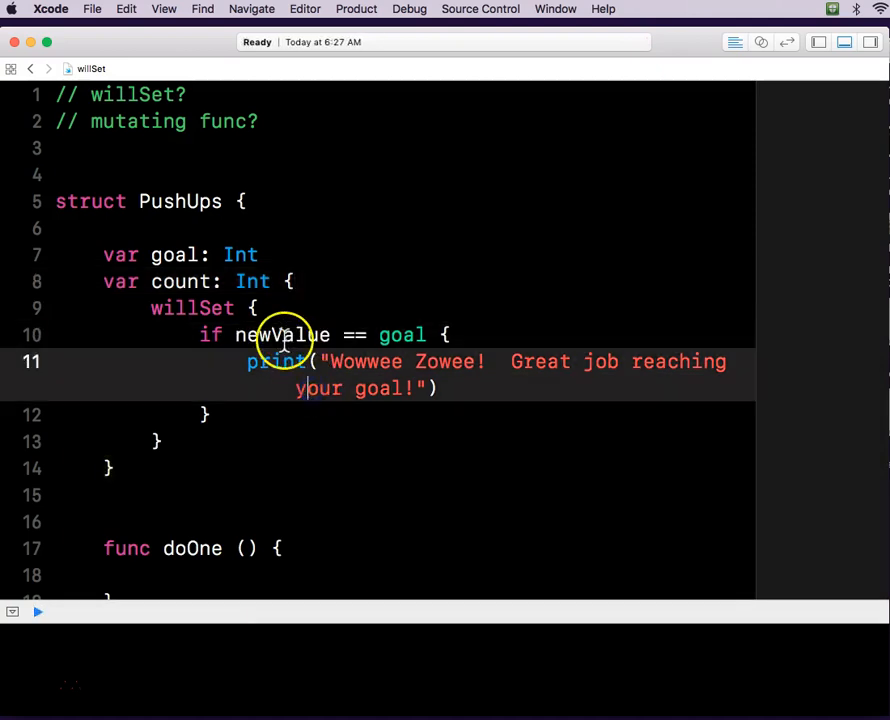
{"action": "left_click", "coordinate": [262, 335]}
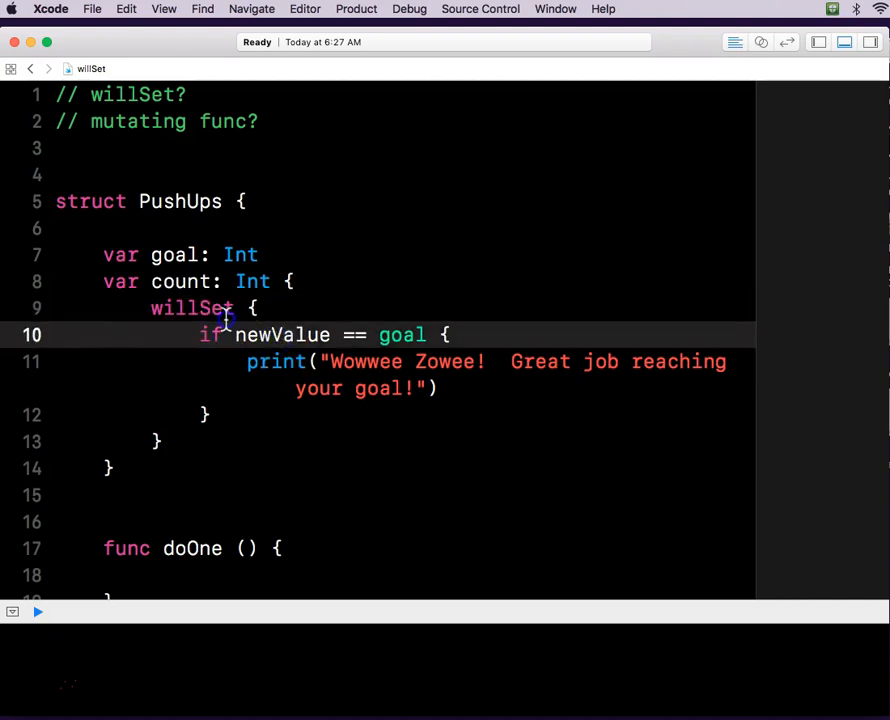
{"action": "mouse_move", "coordinate": [265, 335]}
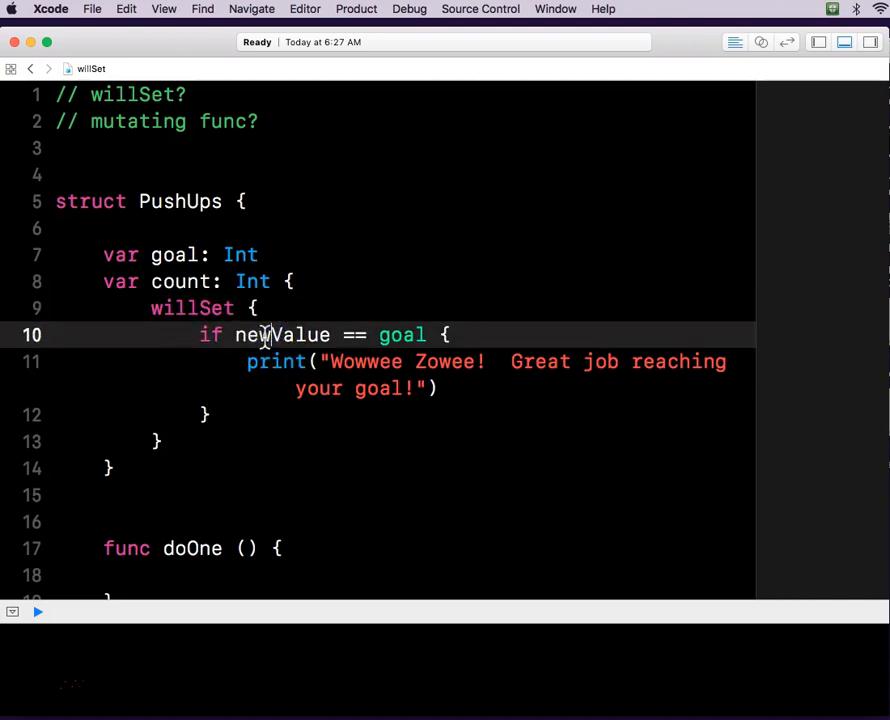
{"action": "mouse_move", "coordinate": [291, 431]}
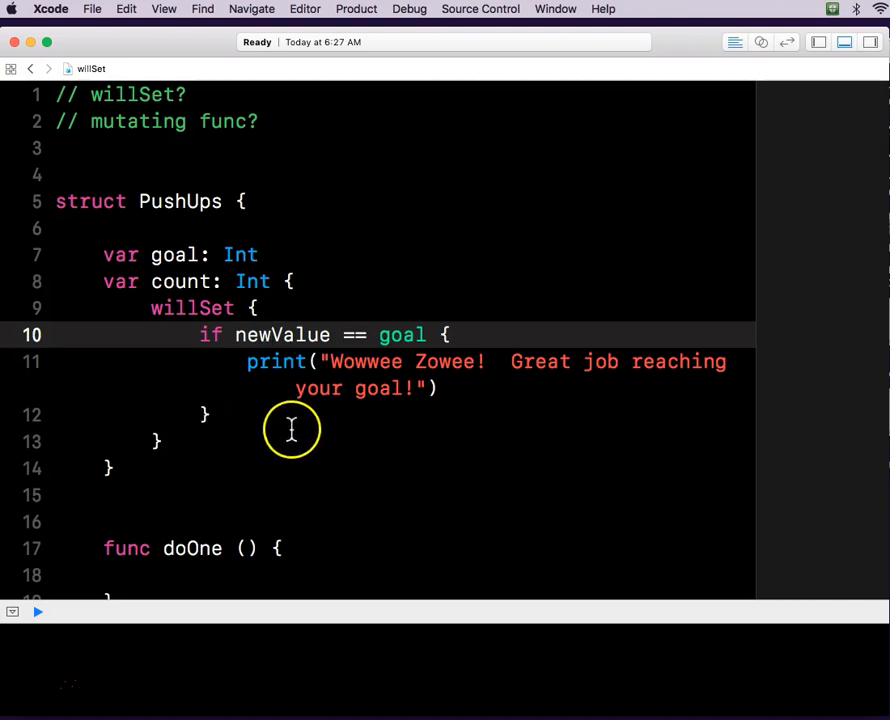
{"action": "mouse_move", "coordinate": [283, 407]}
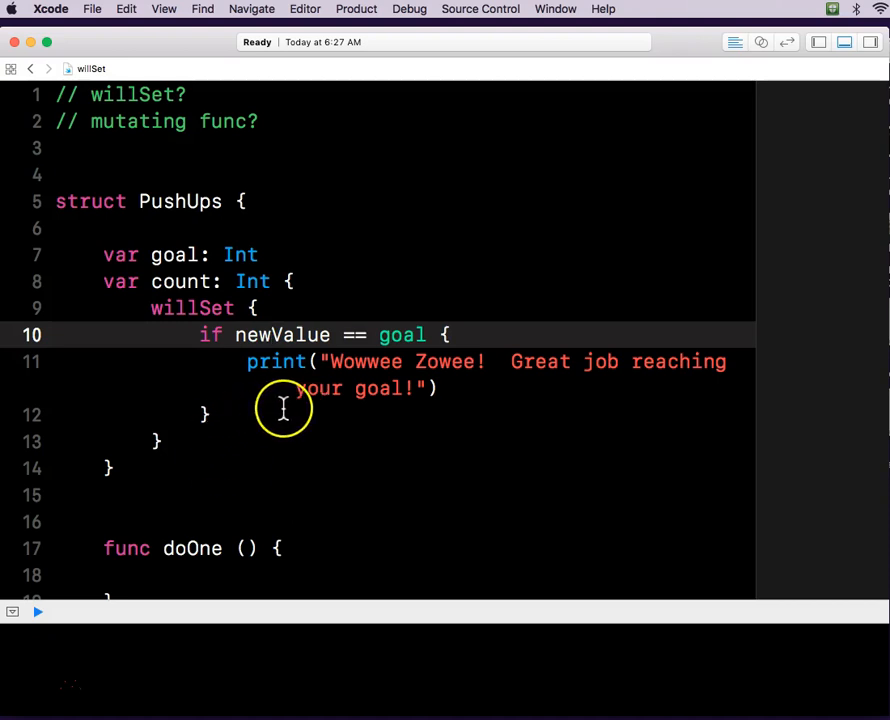
{"action": "mouse_move", "coordinate": [198, 290]}
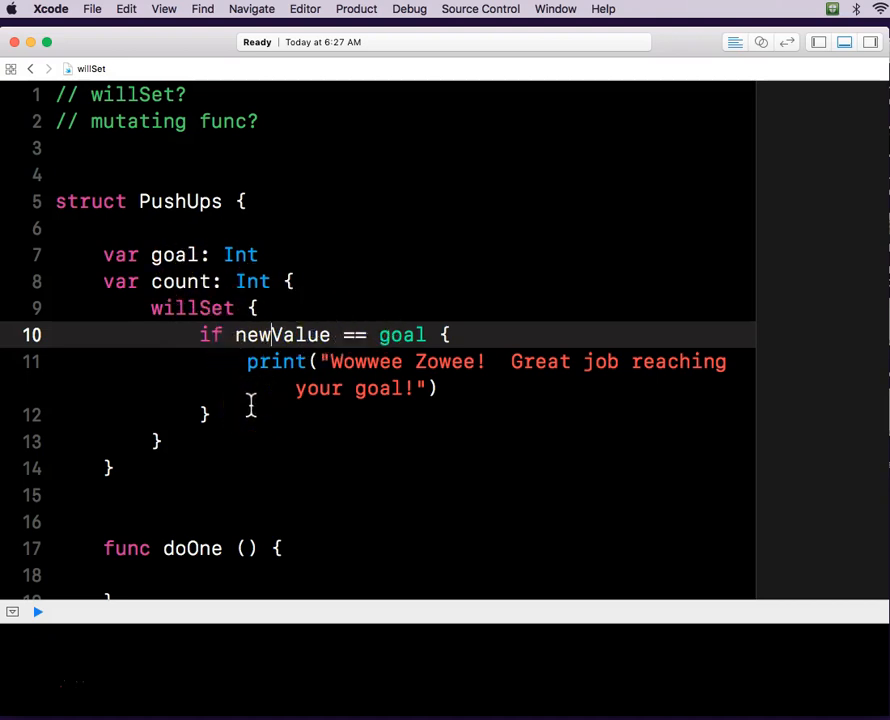
{"action": "mouse_move", "coordinate": [200, 504]}
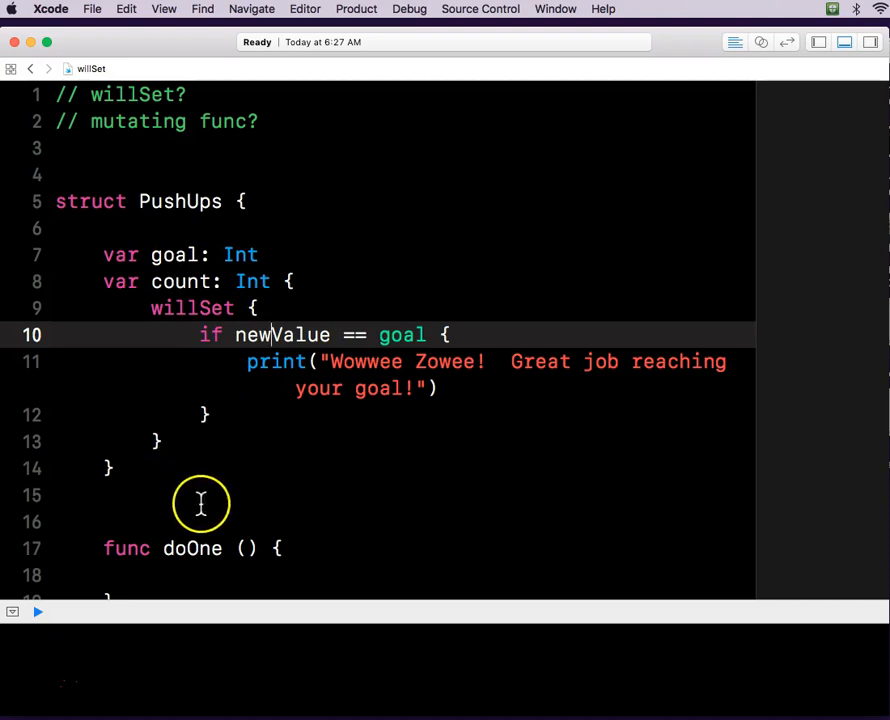
Put count = count + 1 in doOne and show the immutable-self error's Fix-it.
{"action": "scroll", "scroll_direction": "down", "scroll_amount": 3}
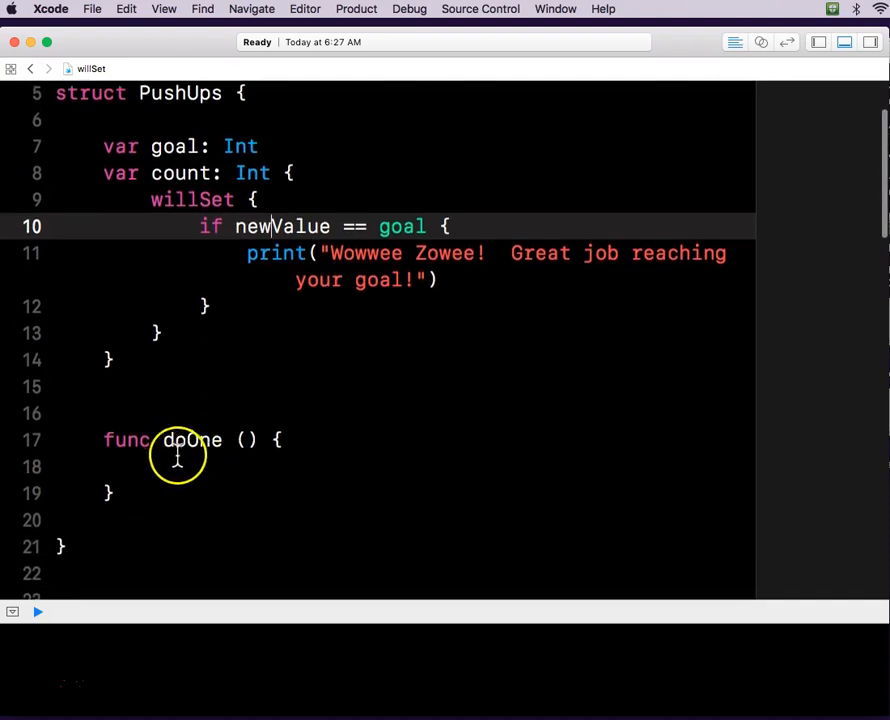
{"action": "mouse_move", "coordinate": [148, 440]}
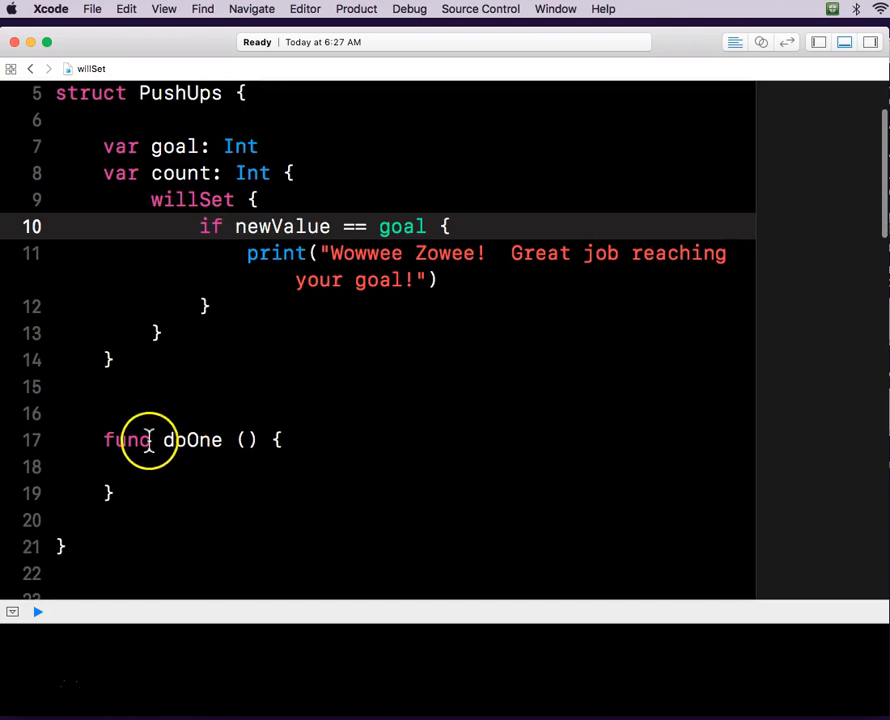
{"action": "mouse_move", "coordinate": [170, 146]}
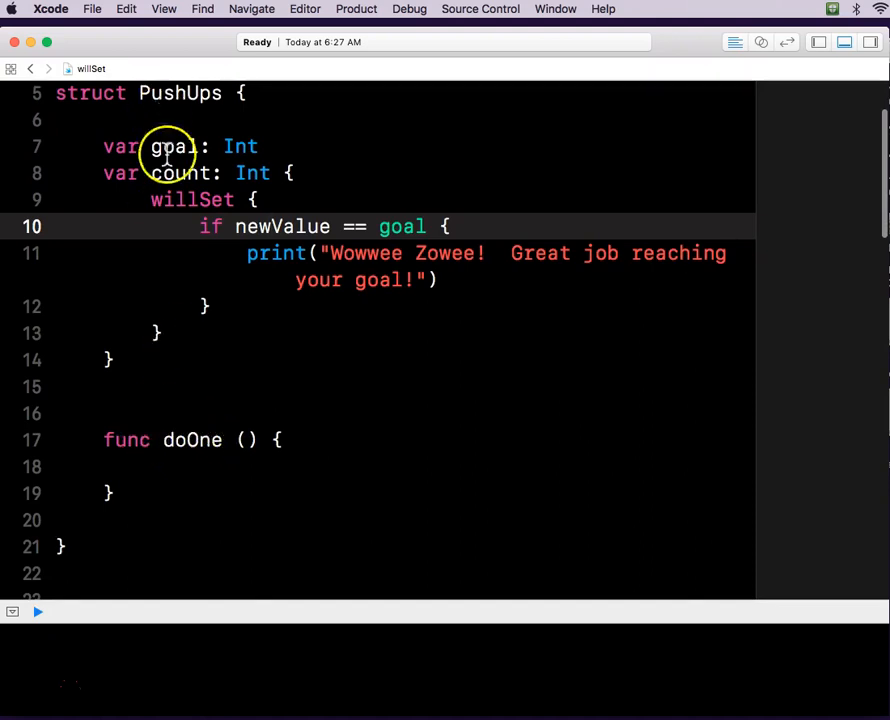
{"action": "left_click", "coordinate": [179, 467]}
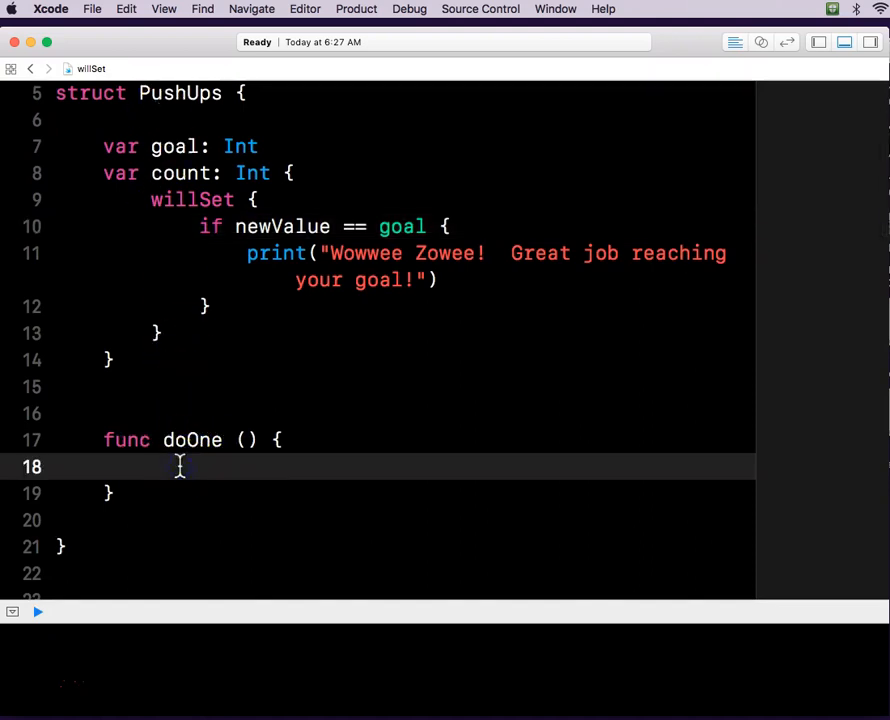
{"action": "type", "text": "c"}
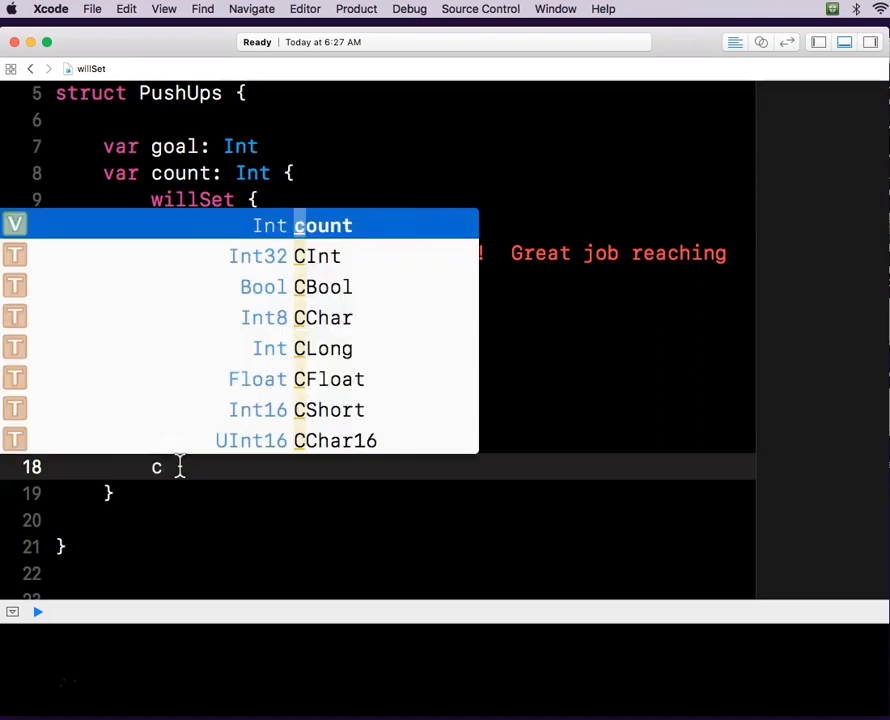
{"action": "type", "text": "ount = count +"}
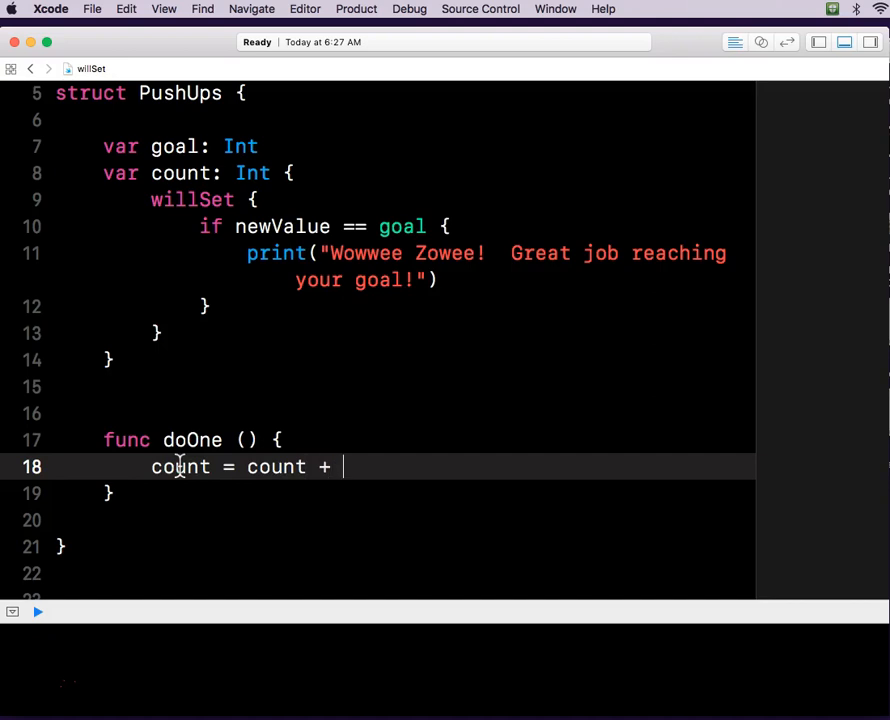
{"action": "type", "text": "1"}
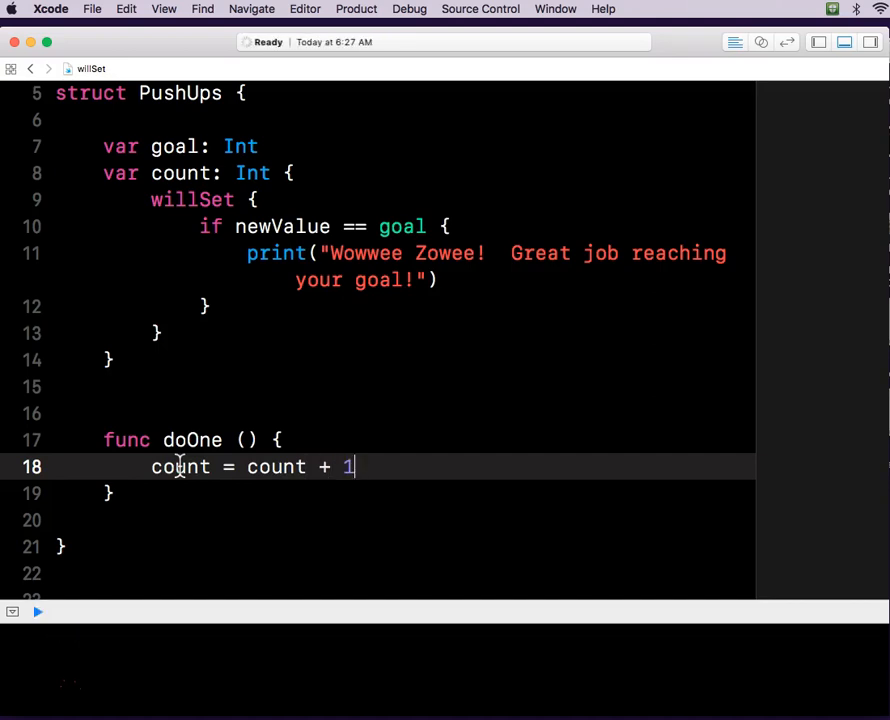
{"action": "key", "text": "Return"}
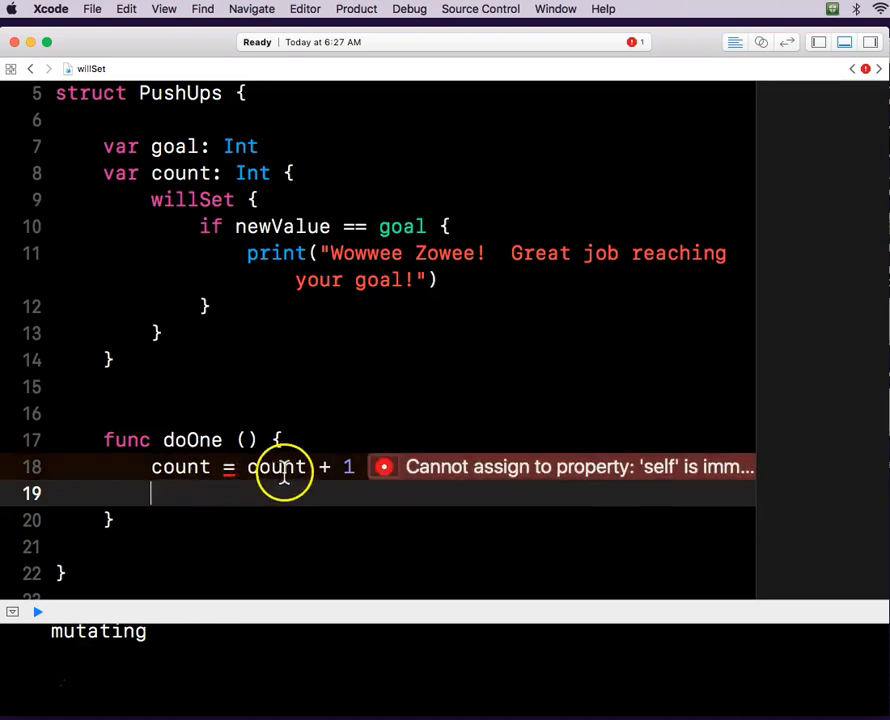
{"action": "mouse_move", "coordinate": [387, 467]}
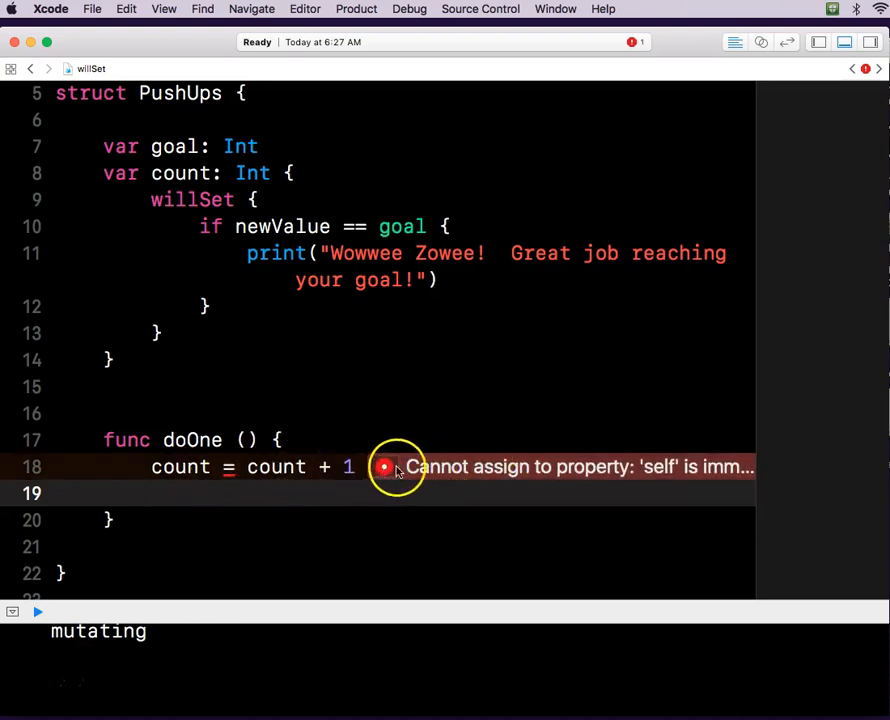
{"action": "left_click", "coordinate": [384, 467]}
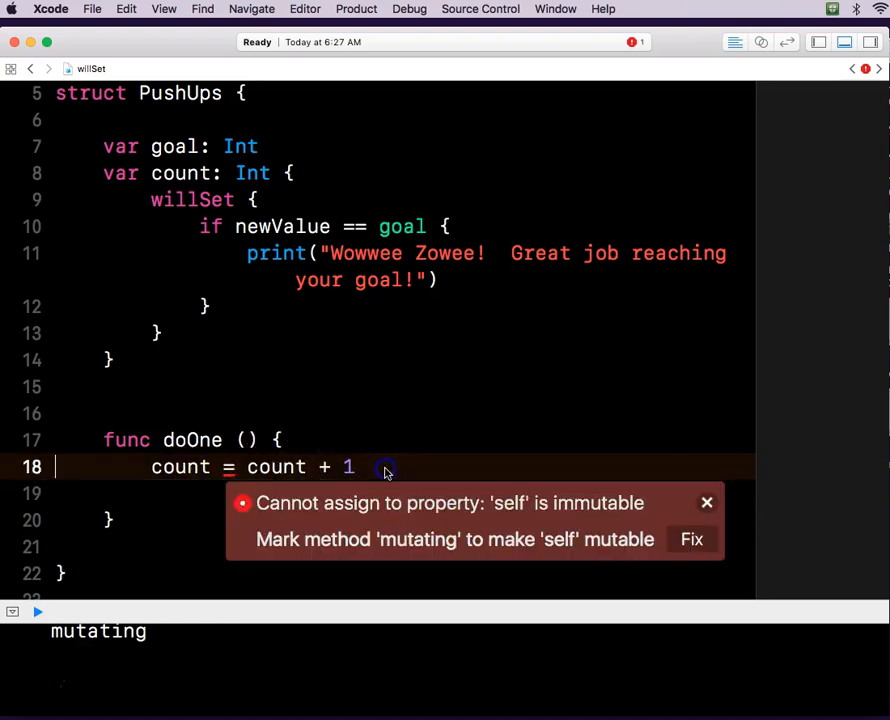
{"action": "mouse_move", "coordinate": [439, 503]}
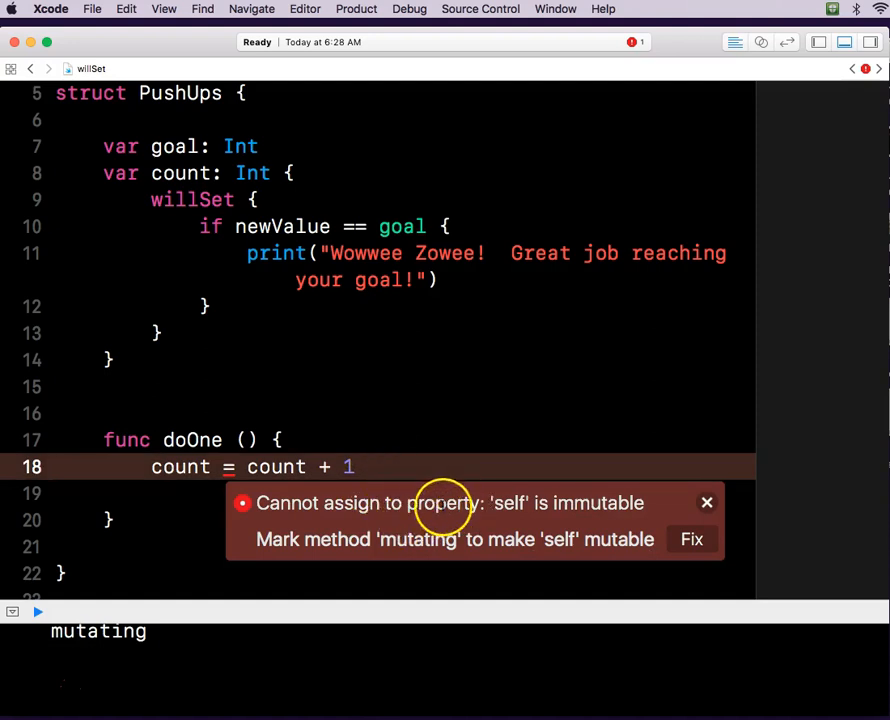
{"action": "mouse_move", "coordinate": [565, 503]}
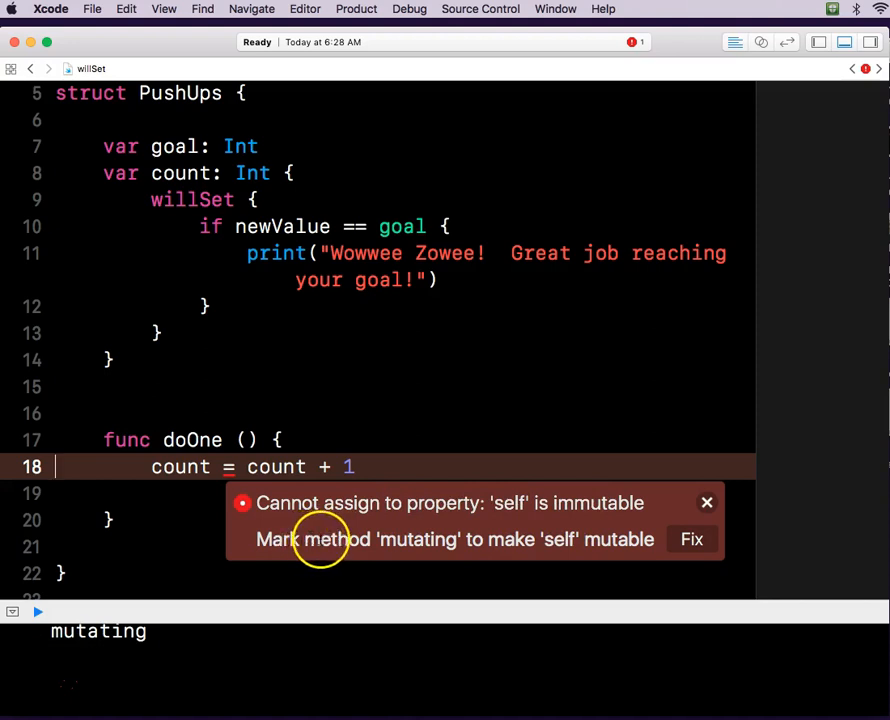
{"action": "mouse_move", "coordinate": [620, 540]}
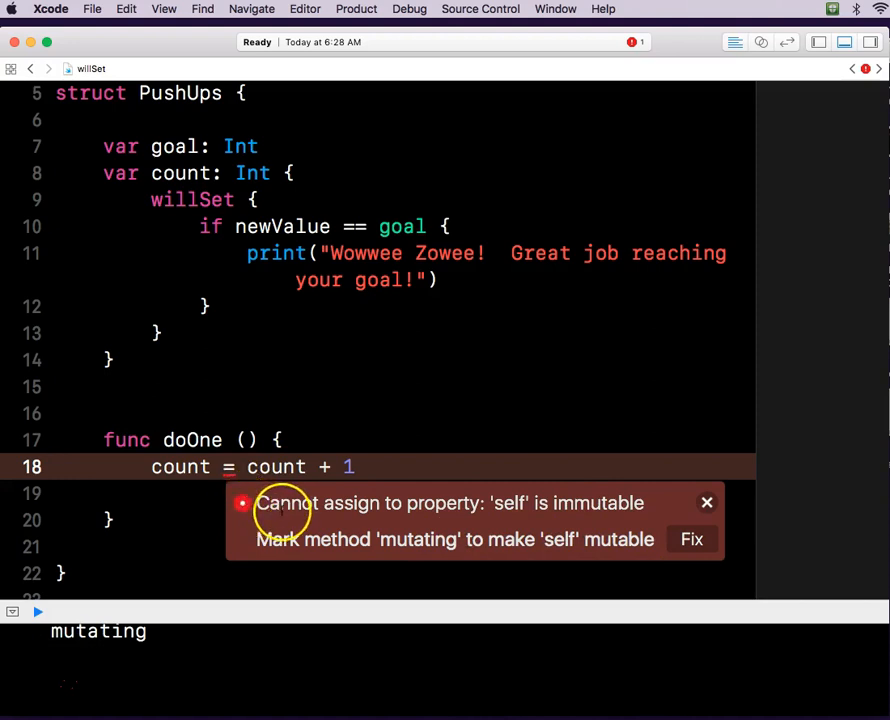
{"action": "mouse_move", "coordinate": [690, 540]}
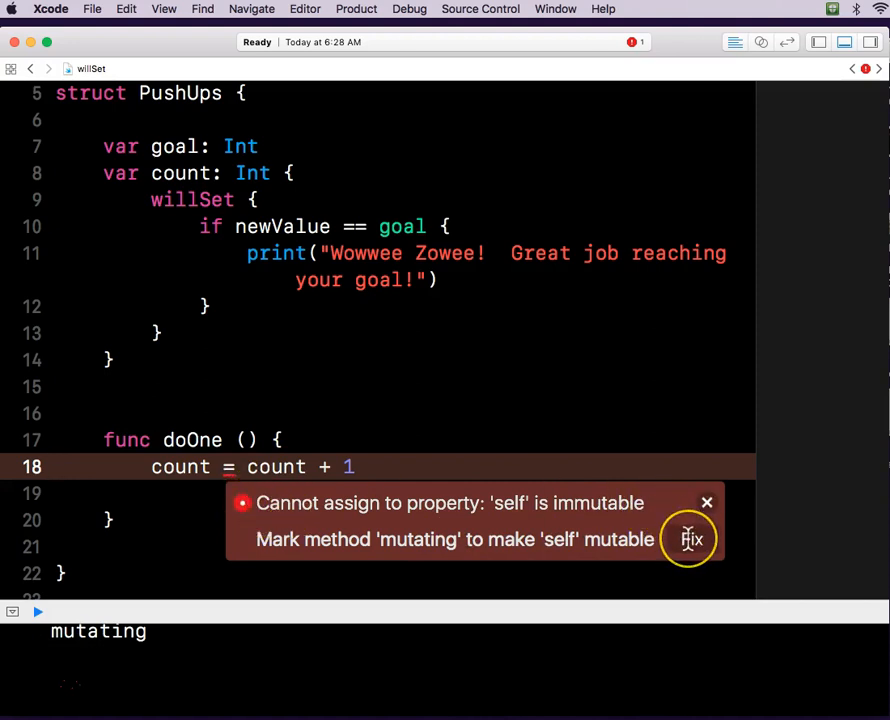
Apply the Fix-it that marks doOne as mutating.
{"action": "left_click", "coordinate": [685, 539]}
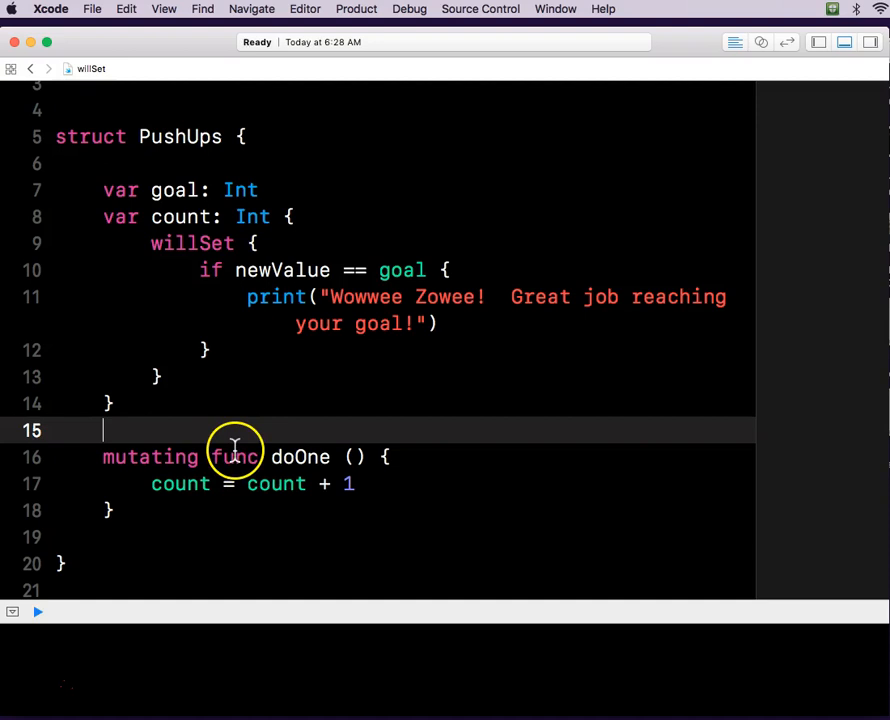
{"action": "mouse_move", "coordinate": [203, 383]}
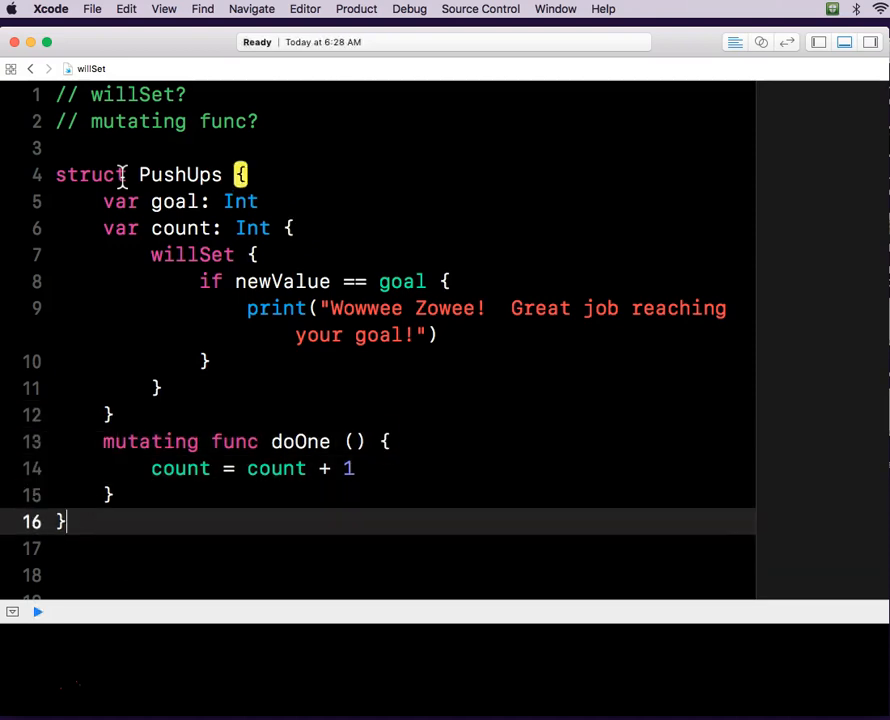
Create let davesPushups = PushUps(goal: 30, count: 29) below the struct.
{"action": "scroll", "scroll_direction": "down", "scroll_amount": 3}
{"action": "type", "text": "let"}
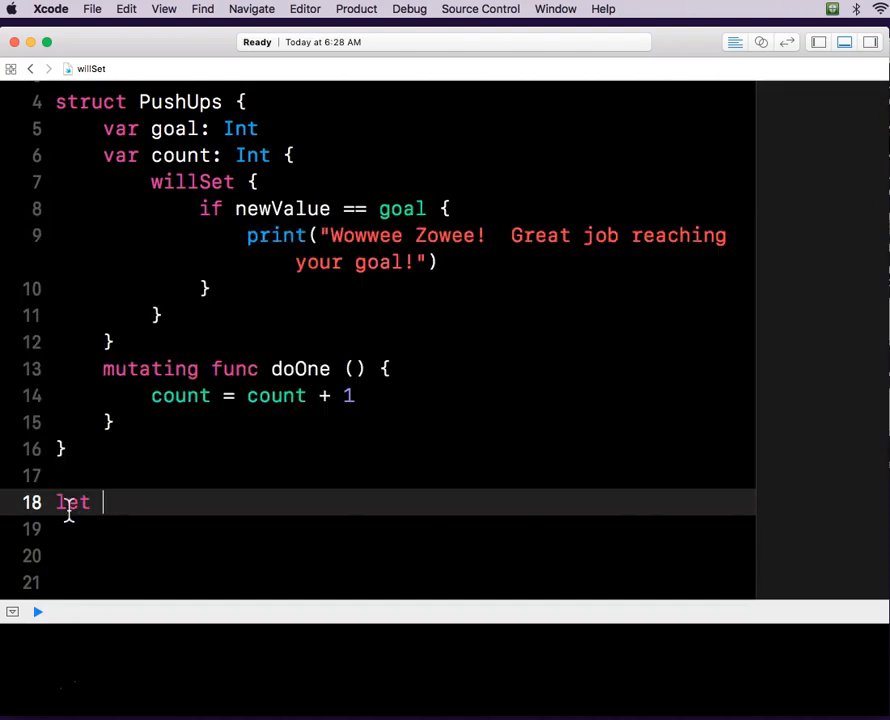
{"action": "type", "text": "daves"}
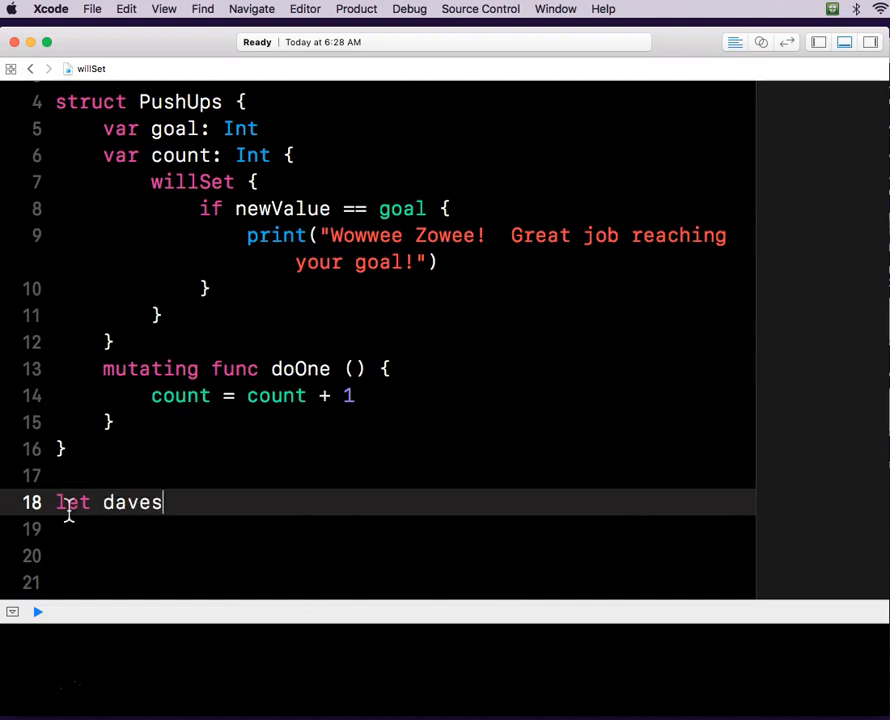
{"action": "type", "text": "Pushup"}
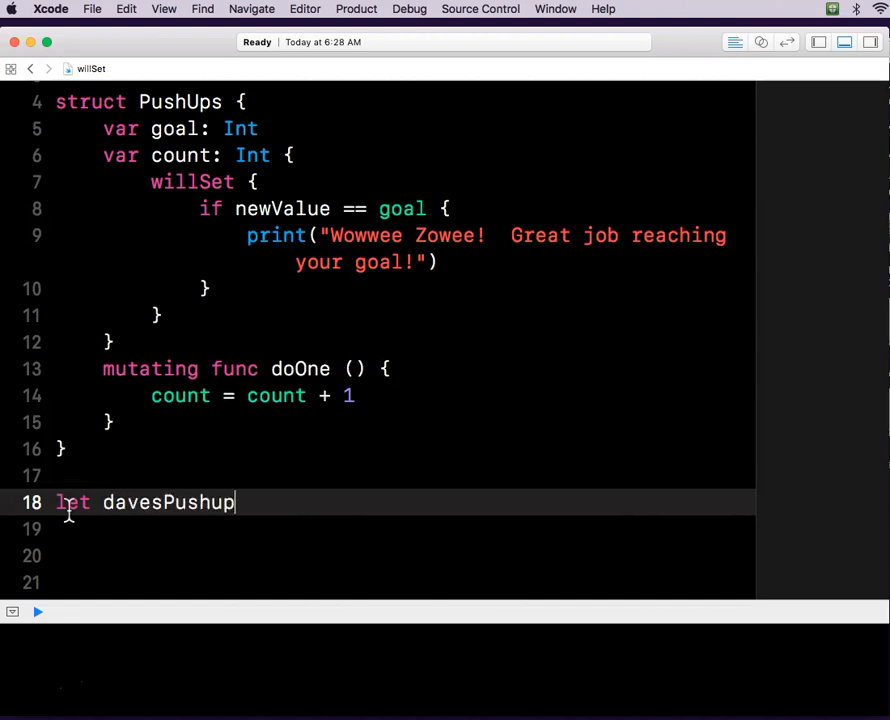
{"action": "type", "text": "s"}
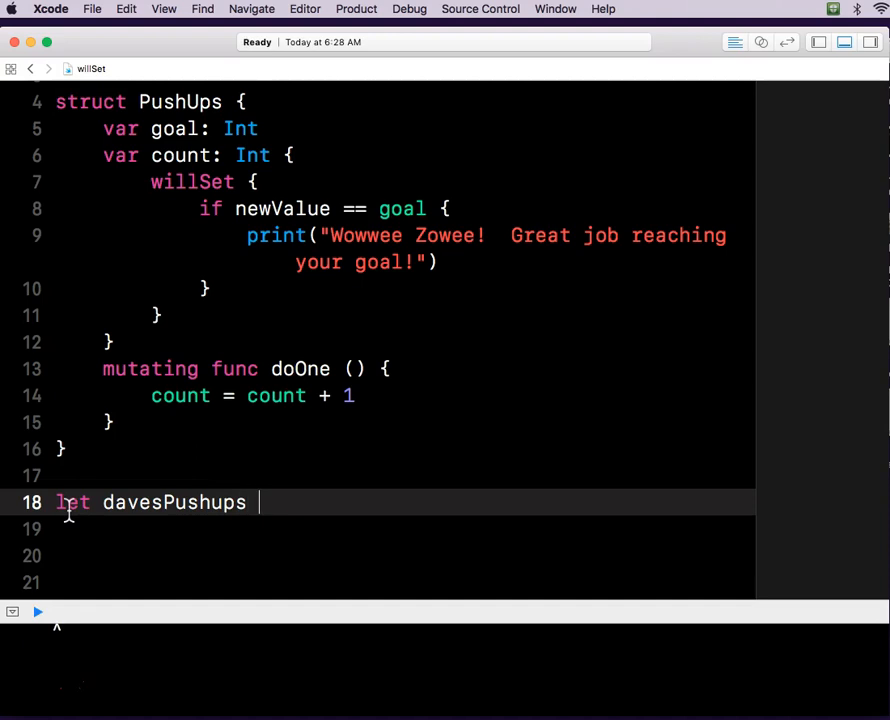
{"action": "type", "text": "= PushUps"}
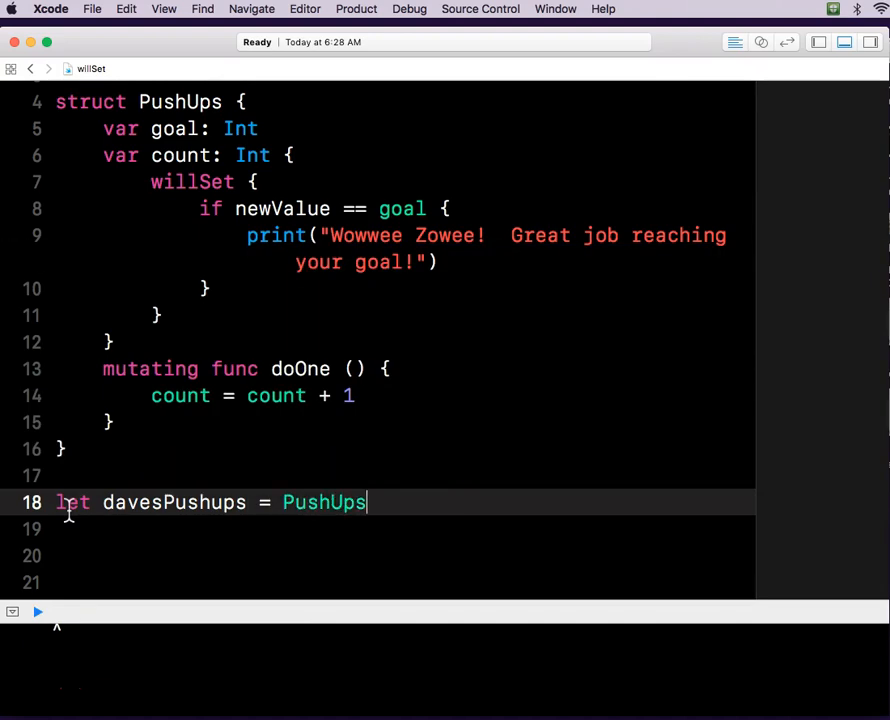
{"action": "type", "text": "(goal: Int, count: Int"}
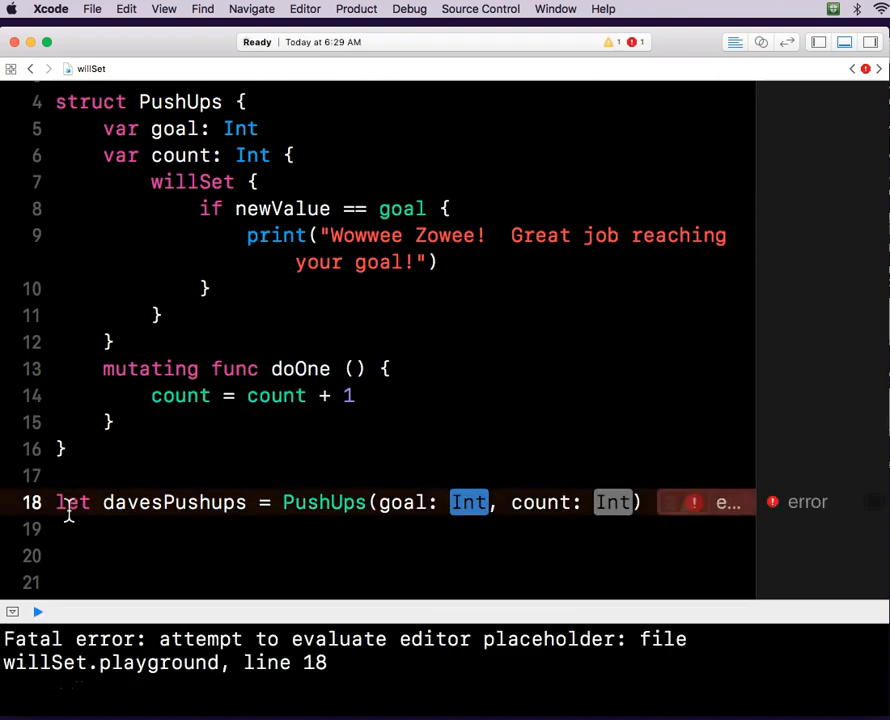
{"action": "type", "text": "30"}
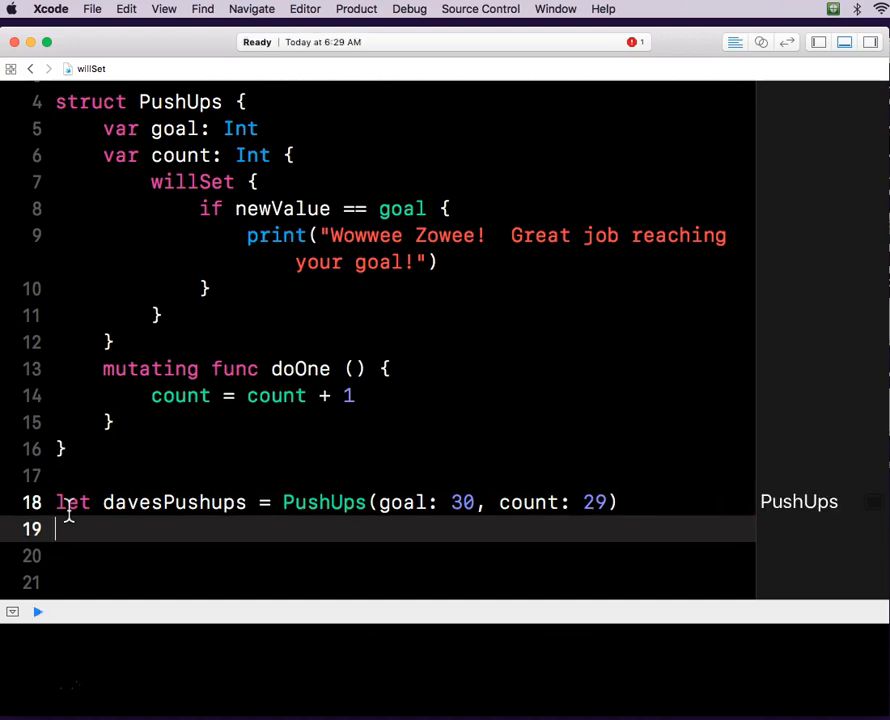
Print davesPushups.count, then call davesPushups.doOne() from autocomplete.
{"action": "type", "text": "print(items: Any..."}
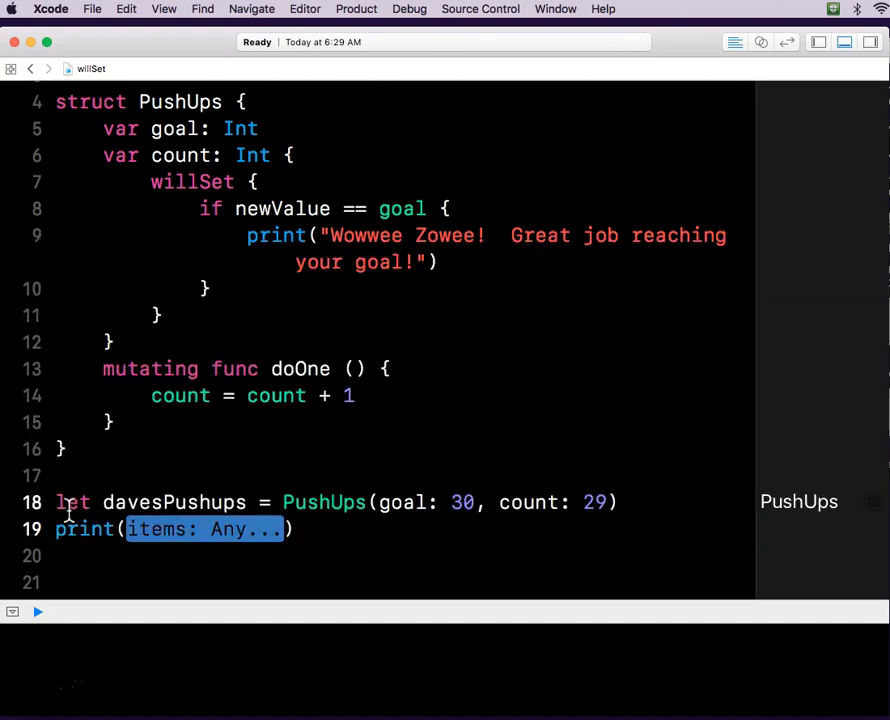
{"action": "type", "text": "davesPushups.count"}
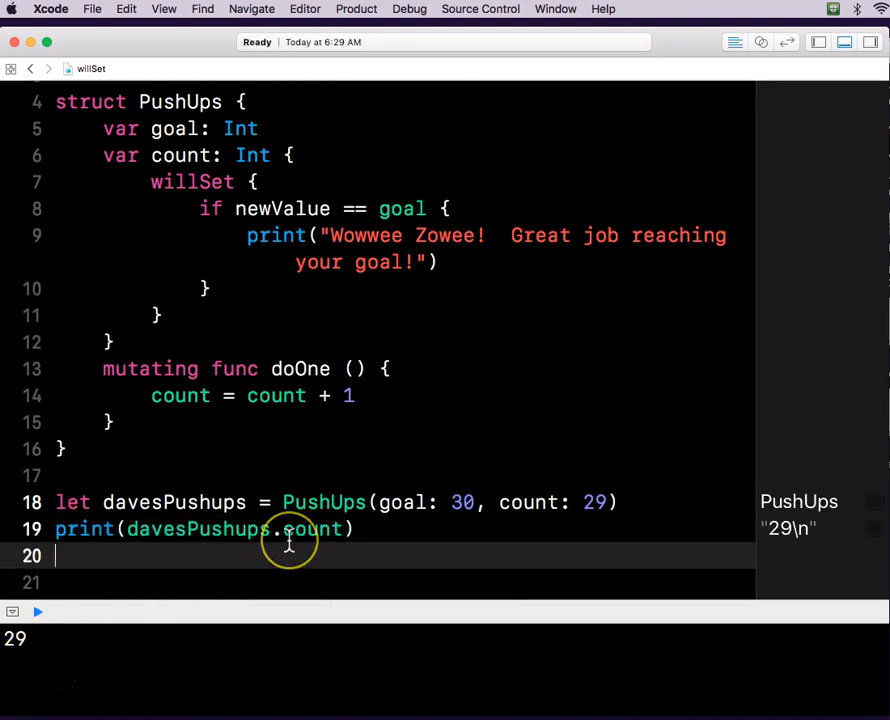
{"action": "type", "text": "davesPushups"}
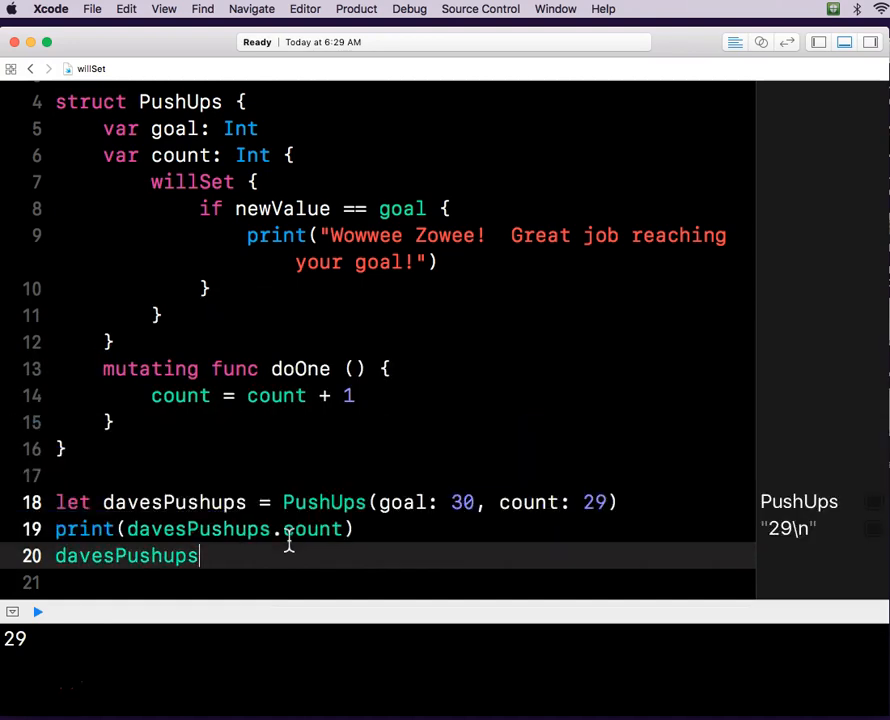
{"action": "type", "text": "."}
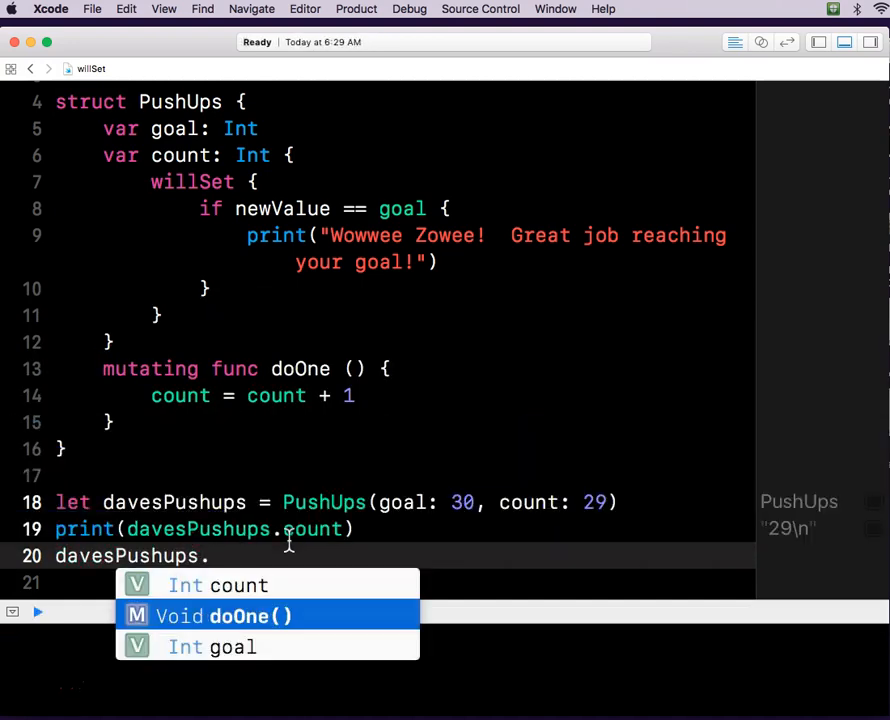
{"action": "left_click", "coordinate": [222, 615]}
{"action": "type", "text": "var"}
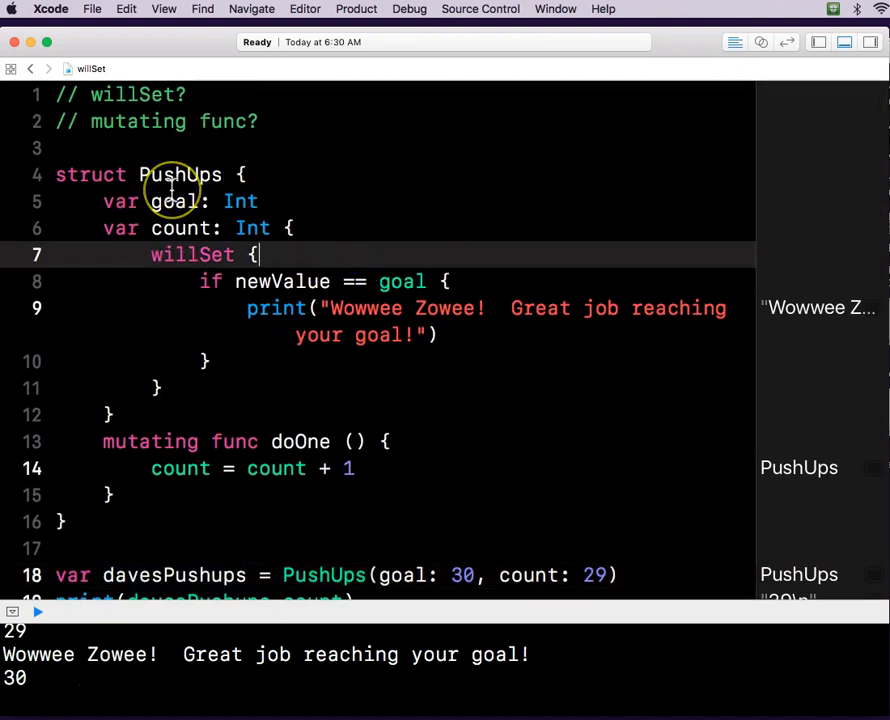
{"action": "mouse_move", "coordinate": [325, 427]}
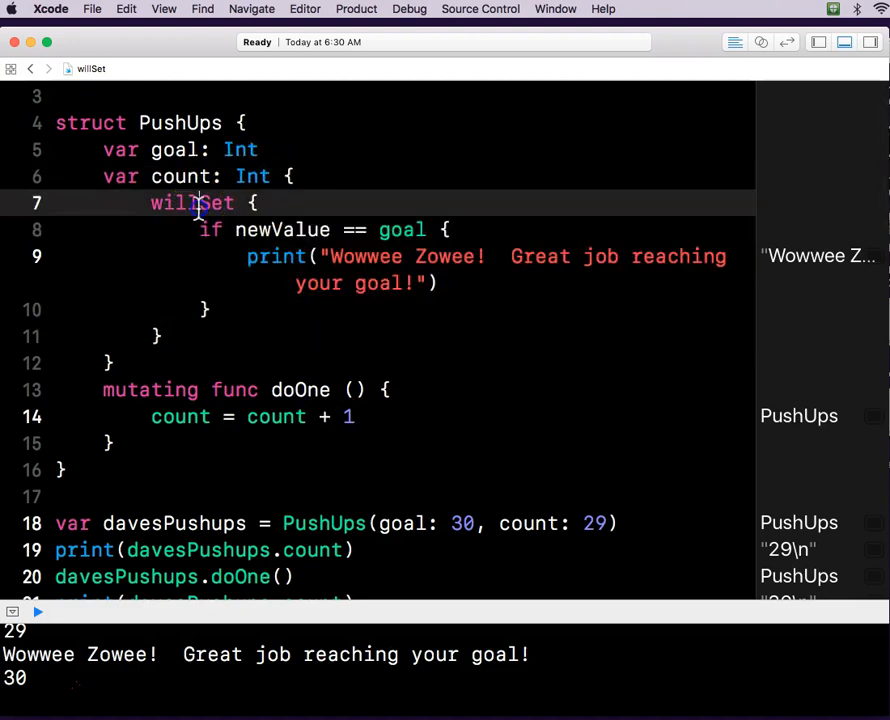
{"action": "right_click", "coordinate": [198, 202]}
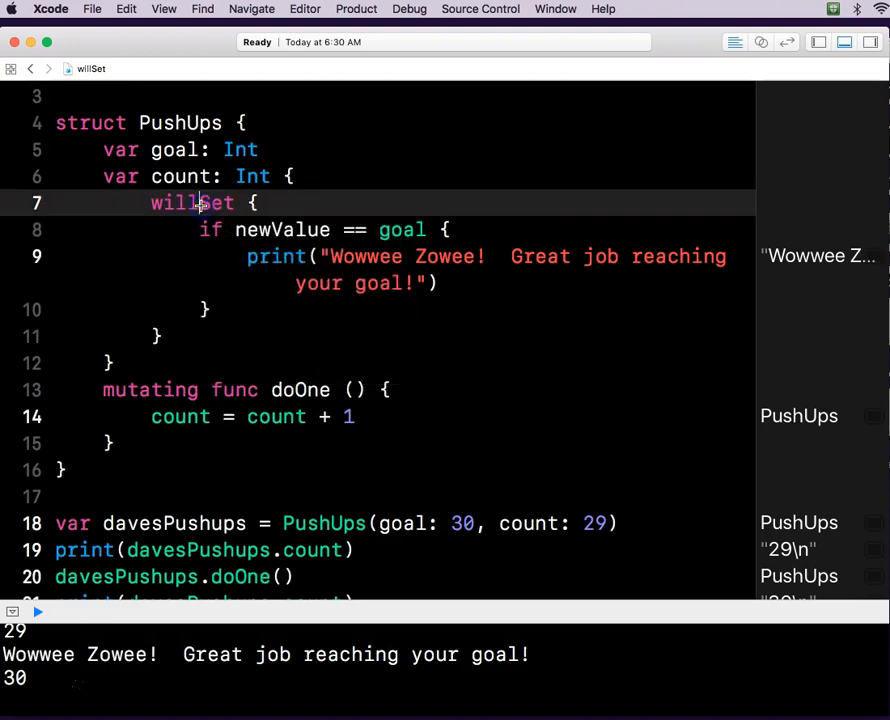
{"action": "right_click", "coordinate": [200, 203]}
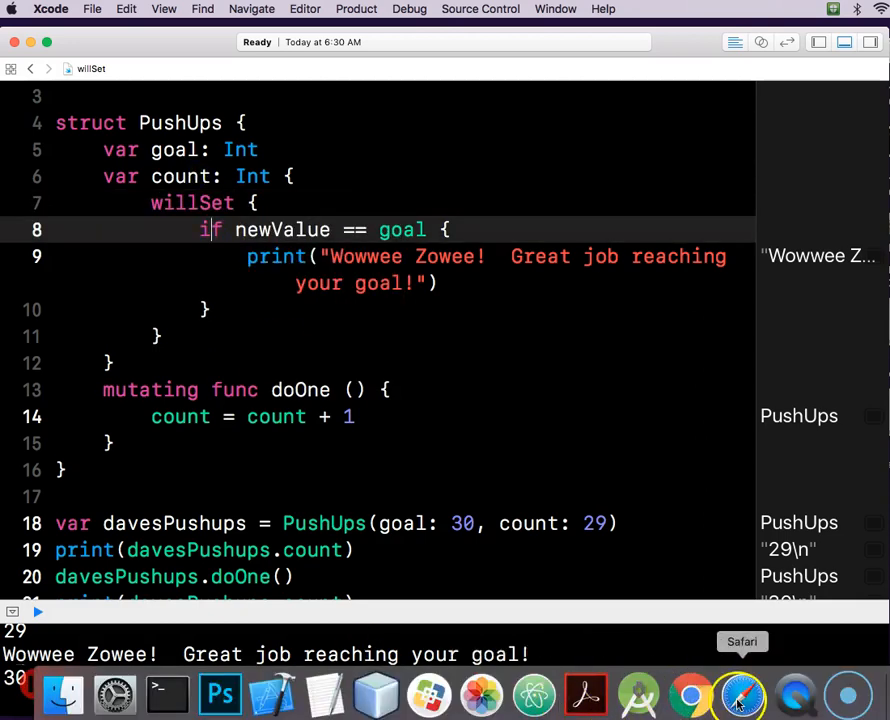
In Safari, read the StepCounter example, marking newTotalSteps and the didSet observer.
{"action": "left_click", "coordinate": [738, 677]}
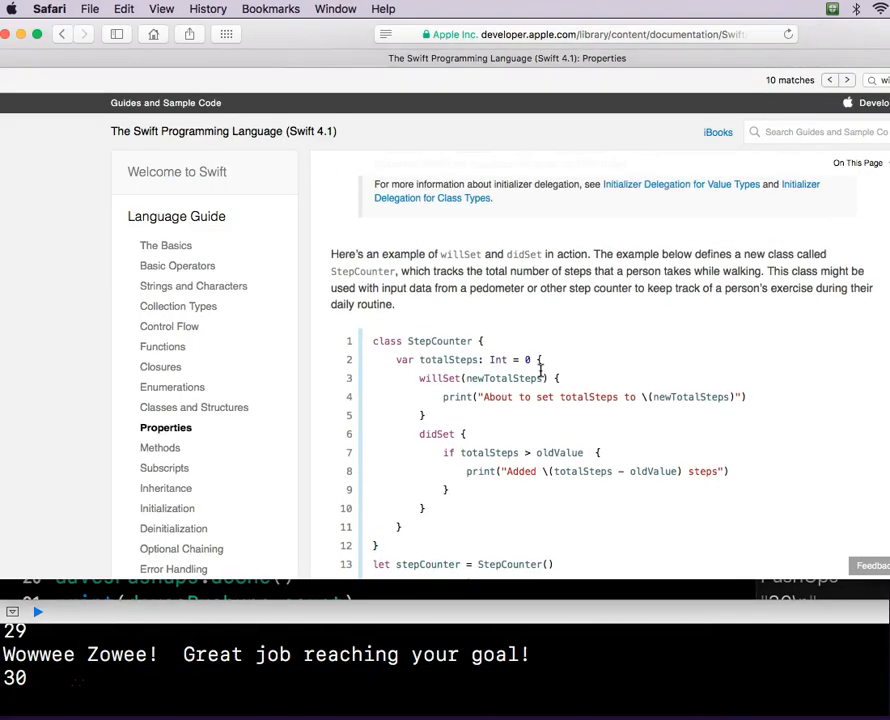
{"action": "scroll", "scroll_direction": "down", "scroll_amount": 3}
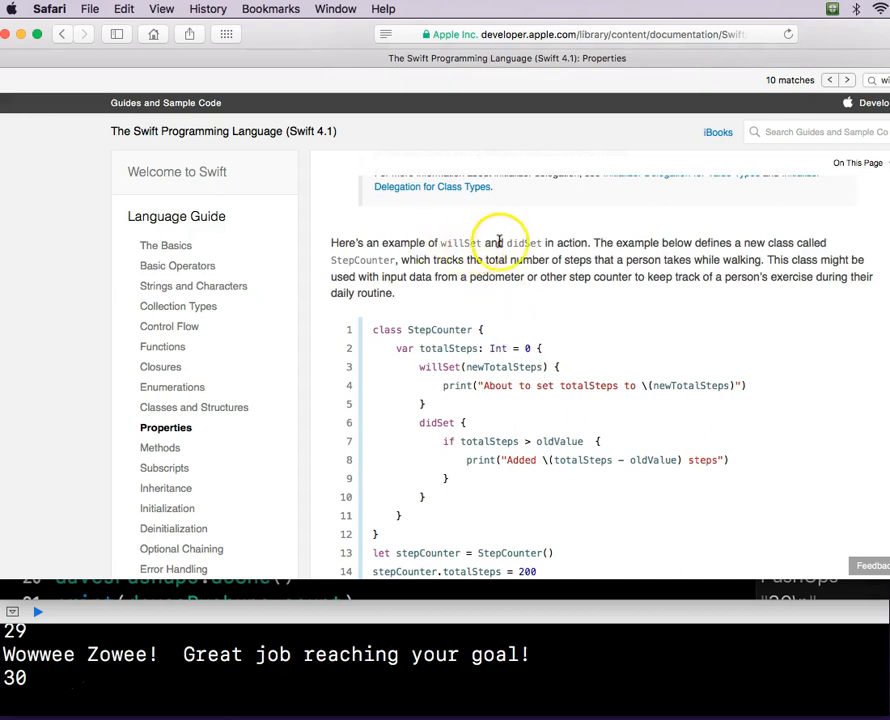
{"action": "scroll", "scroll_direction": "down", "scroll_amount": 3}
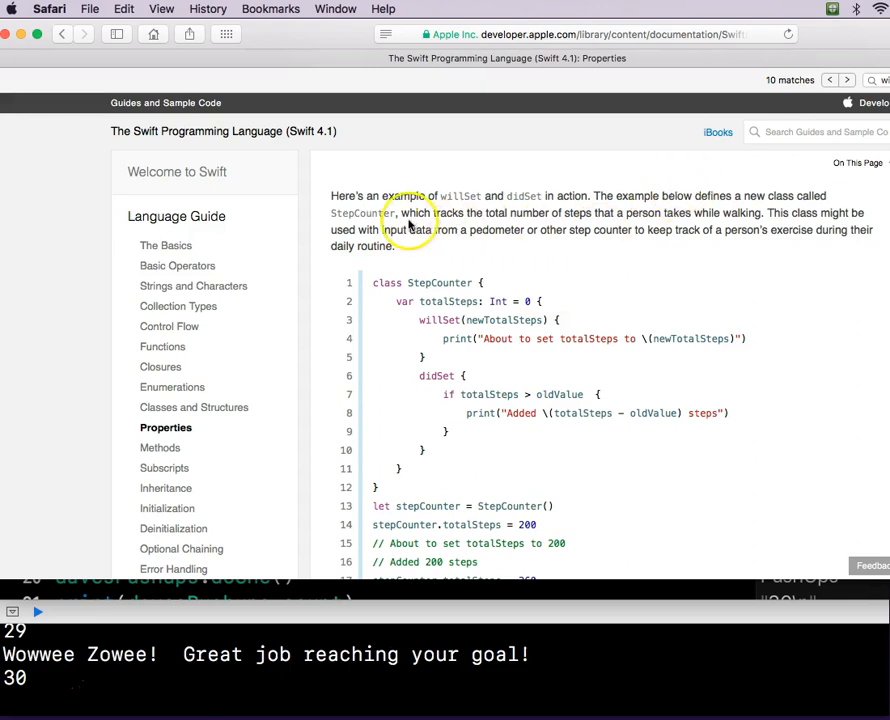
{"action": "mouse_move", "coordinate": [683, 278]}
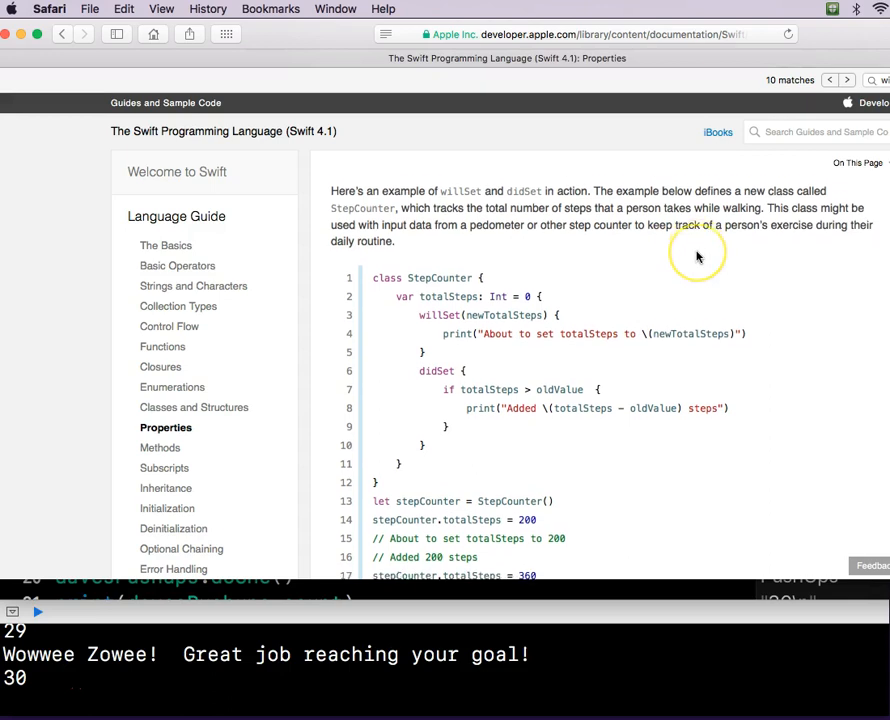
{"action": "scroll", "scroll_direction": "down", "scroll_amount": 3}
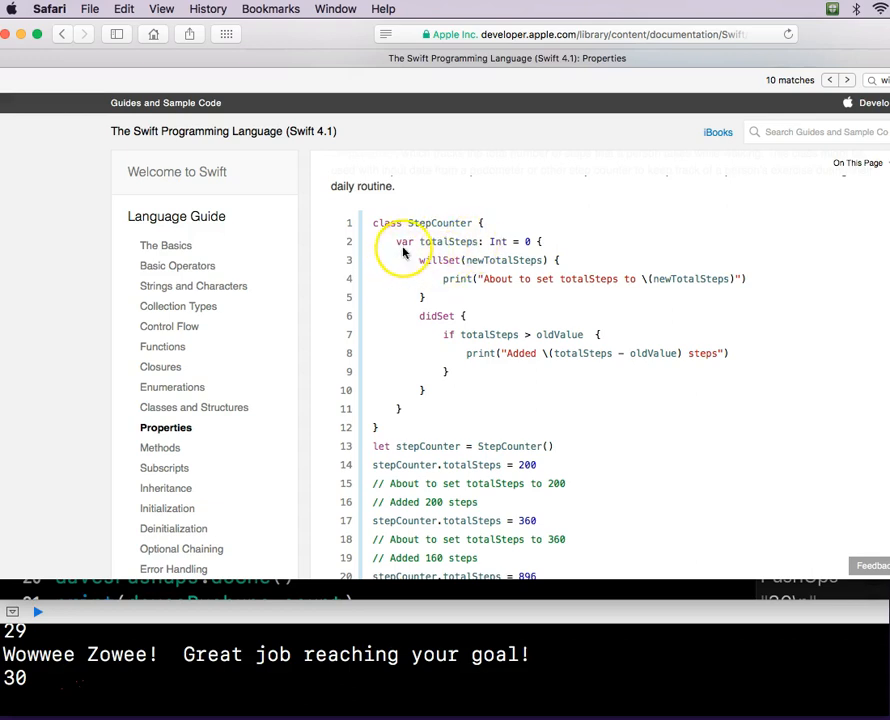
{"action": "mouse_move", "coordinate": [538, 242]}
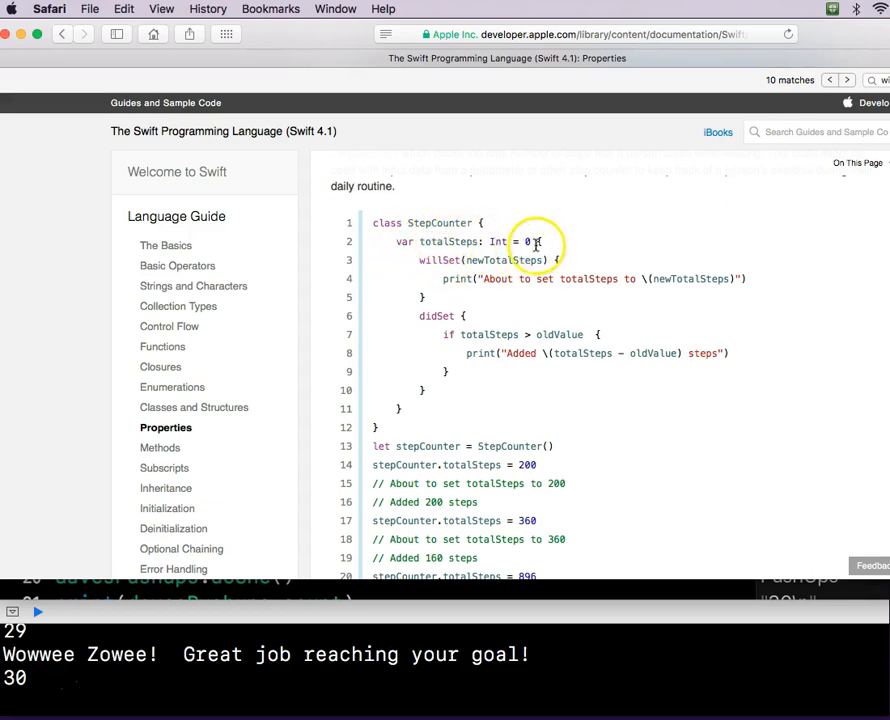
{"action": "mouse_move", "coordinate": [490, 260]}
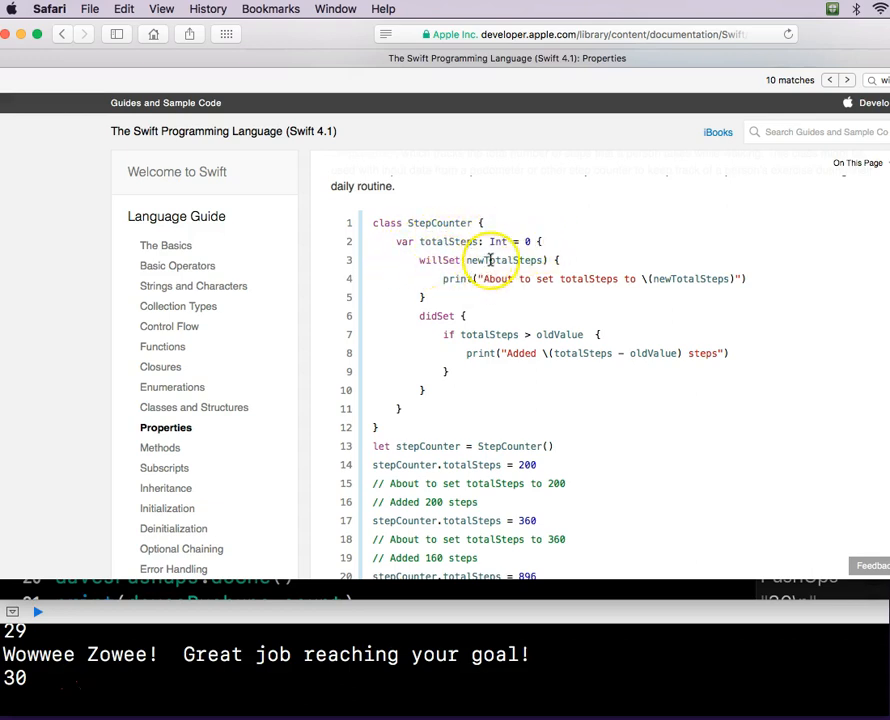
{"action": "double_click", "coordinate": [502, 260]}
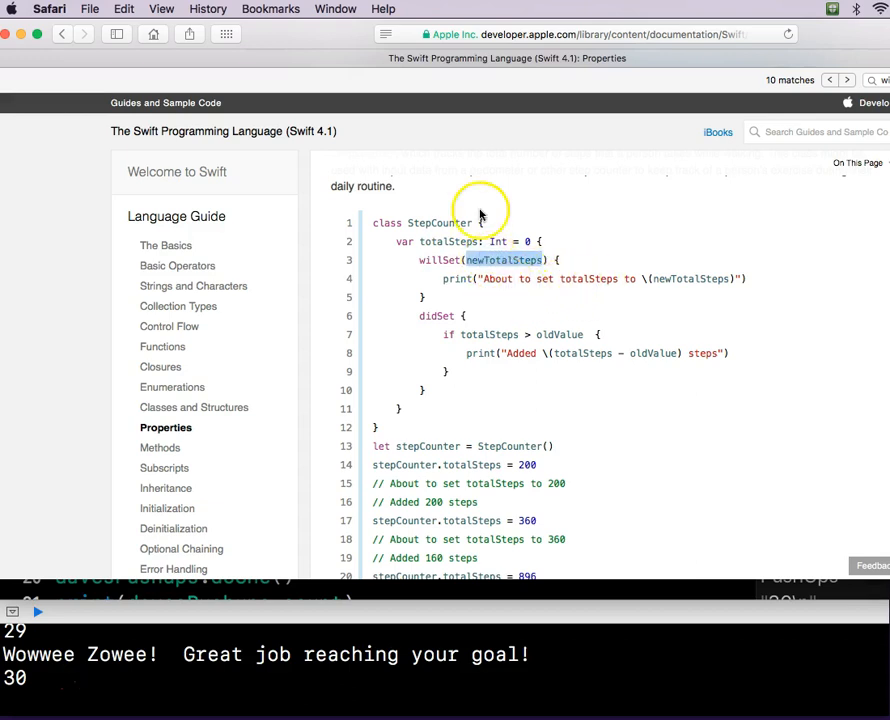
{"action": "mouse_move", "coordinate": [585, 295]}
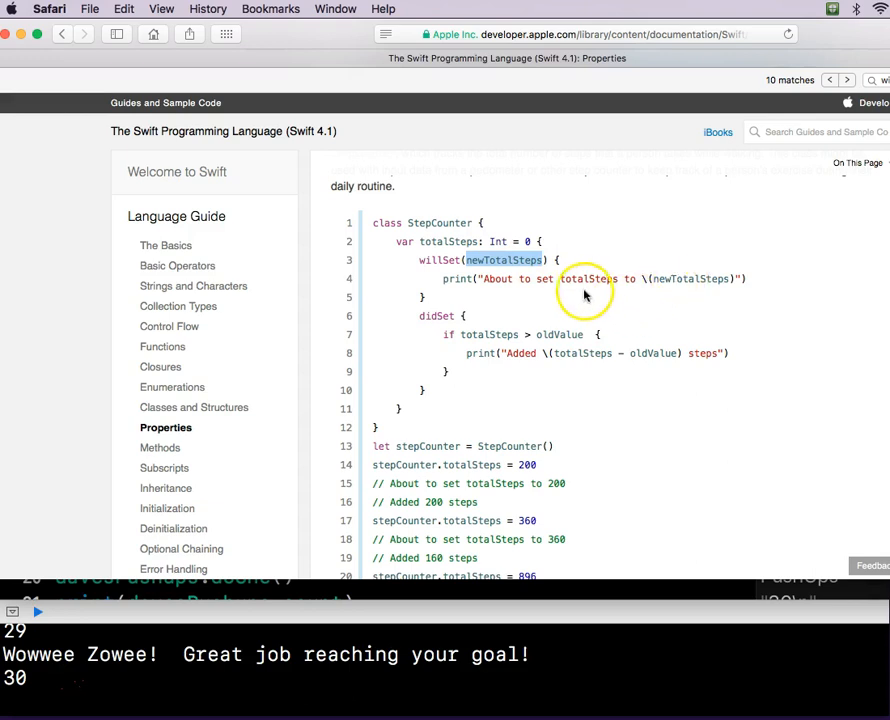
{"action": "double_click", "coordinate": [434, 316]}
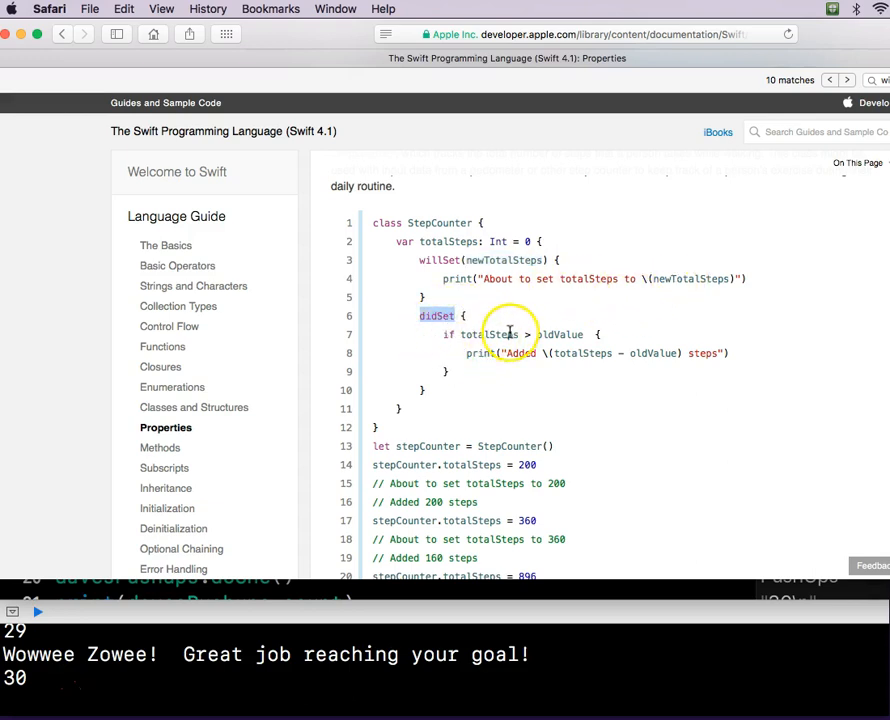
{"action": "mouse_move", "coordinate": [543, 345]}
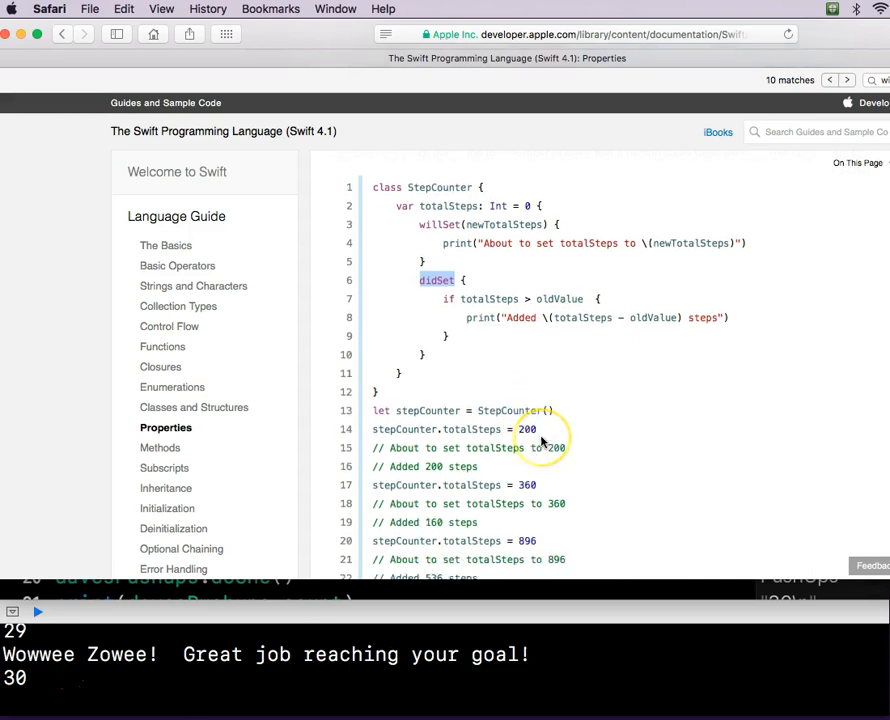
{"action": "scroll", "scroll_direction": "down", "scroll_amount": 3}
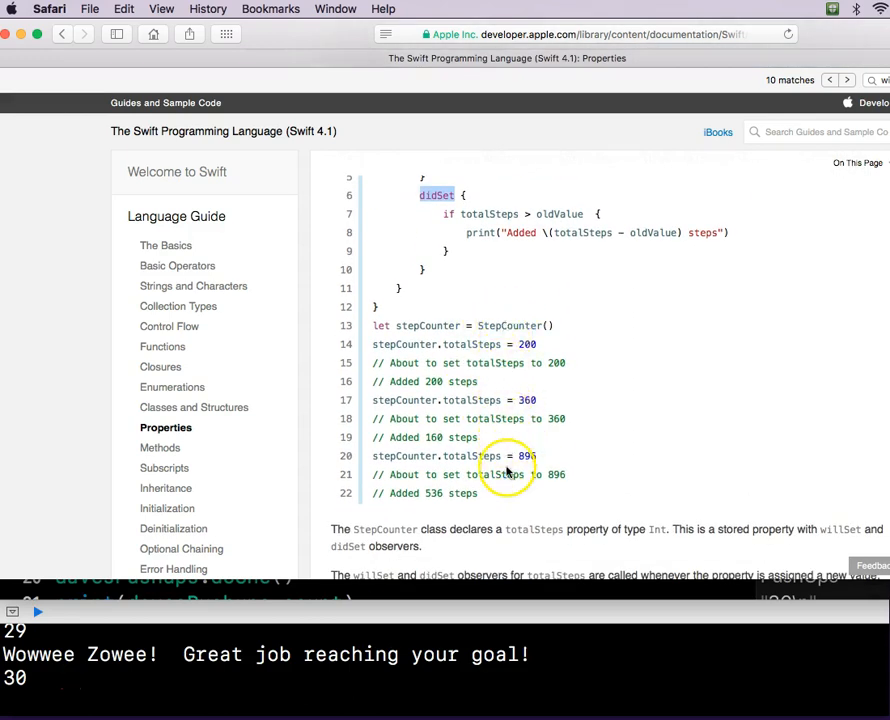
{"action": "scroll", "scroll_direction": "down", "scroll_amount": 3}
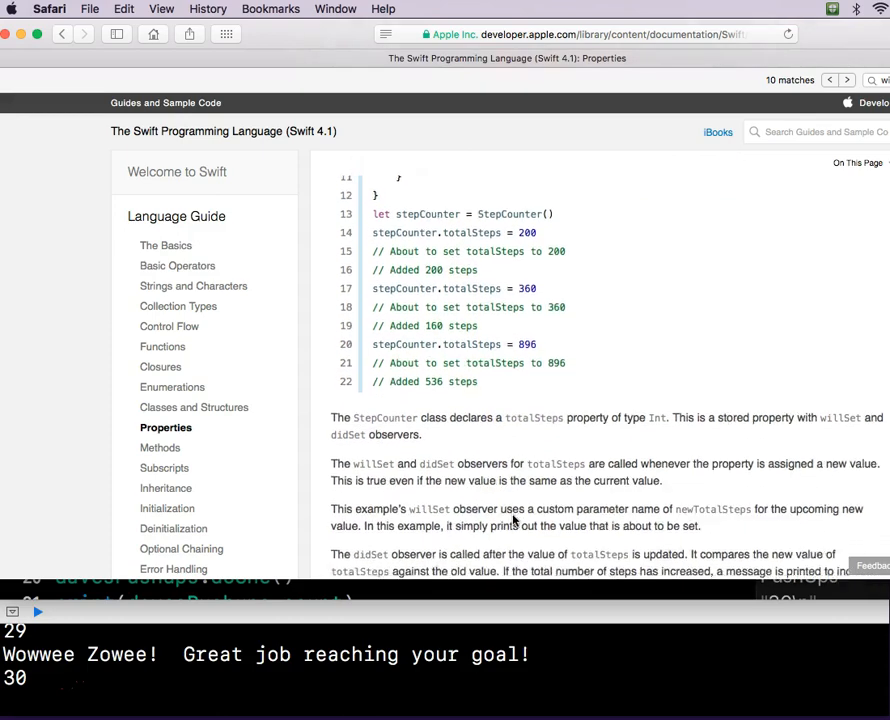
{"action": "scroll", "scroll_direction": "down", "scroll_amount": 3}
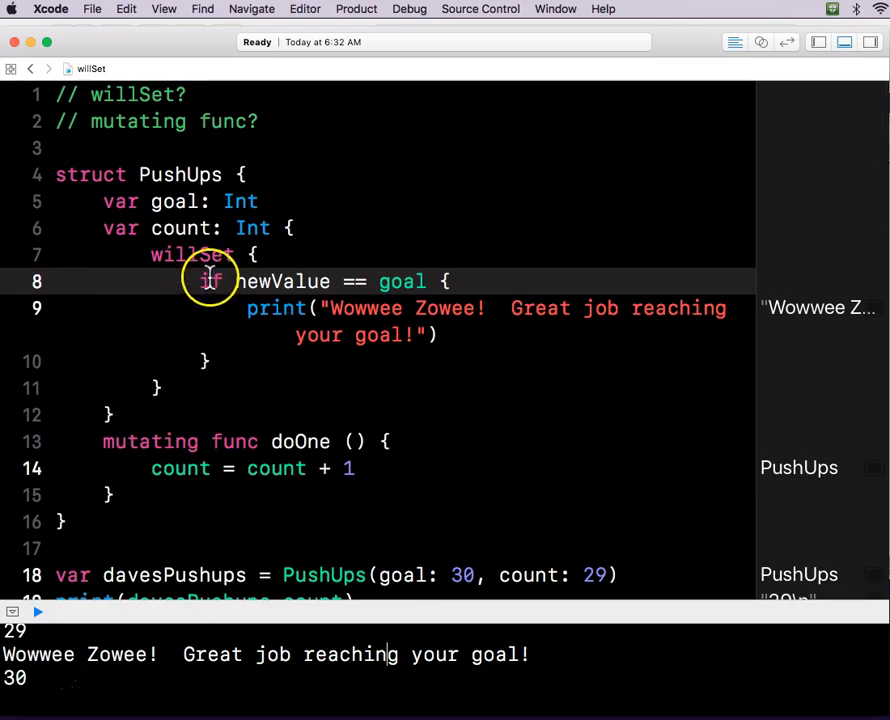
{"action": "mouse_move", "coordinate": [227, 402]}
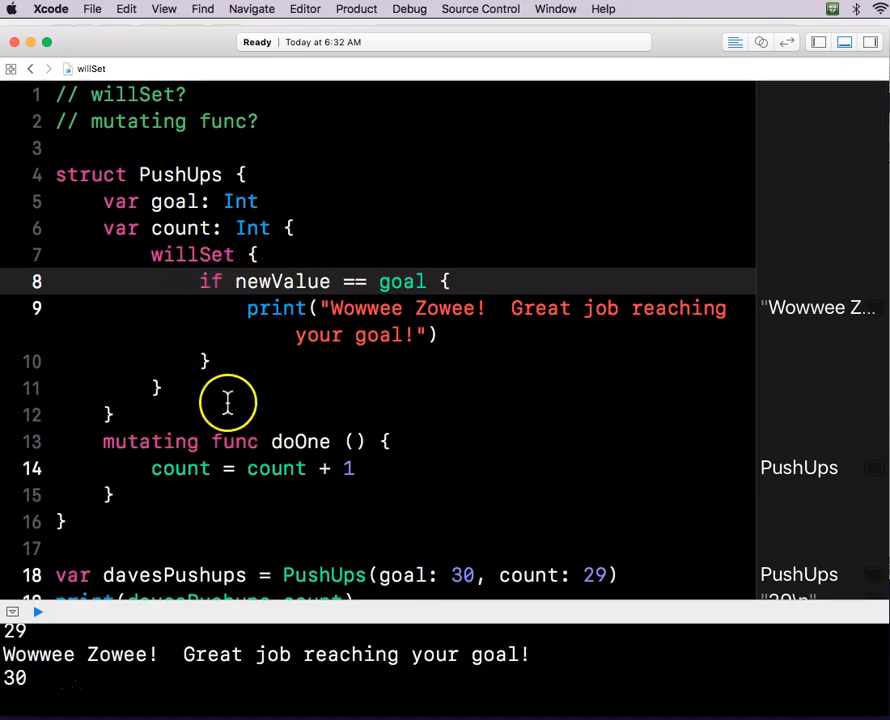
{"action": "mouse_move", "coordinate": [240, 390]}
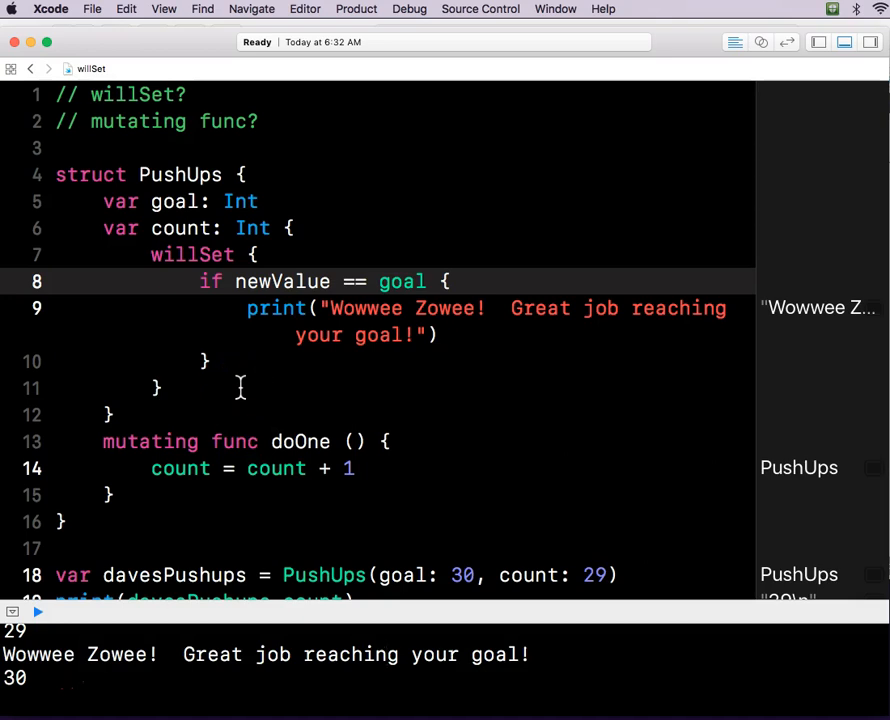
{"action": "mouse_move", "coordinate": [281, 114]}
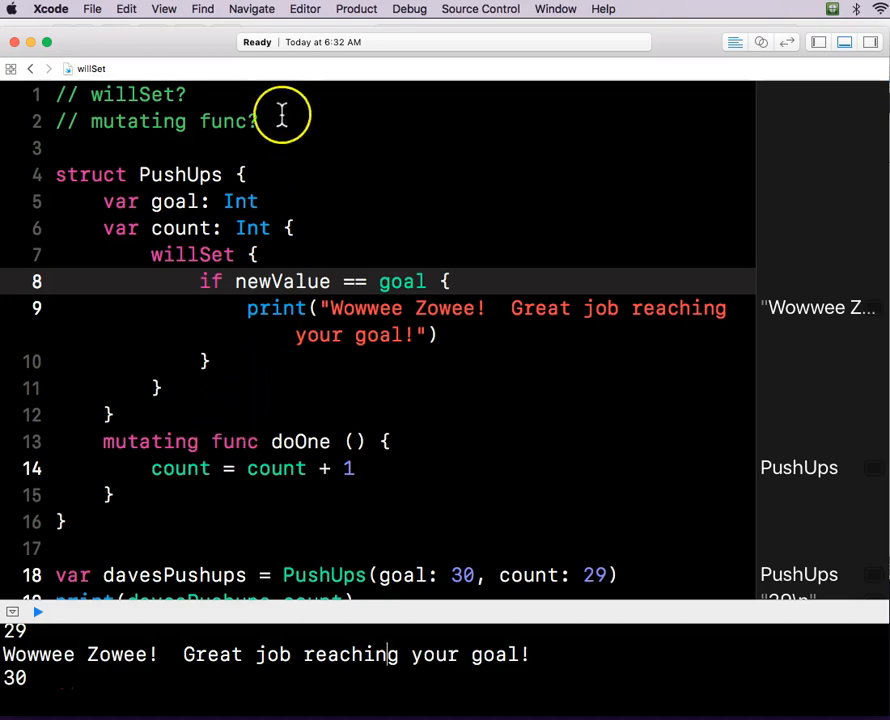
{"action": "mouse_move", "coordinate": [38, 687]}
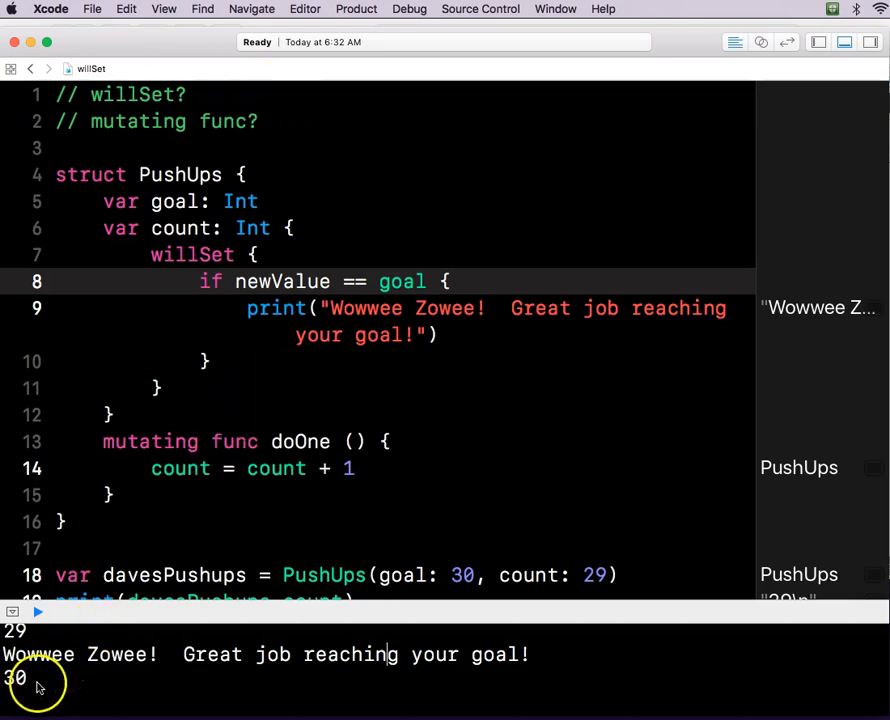